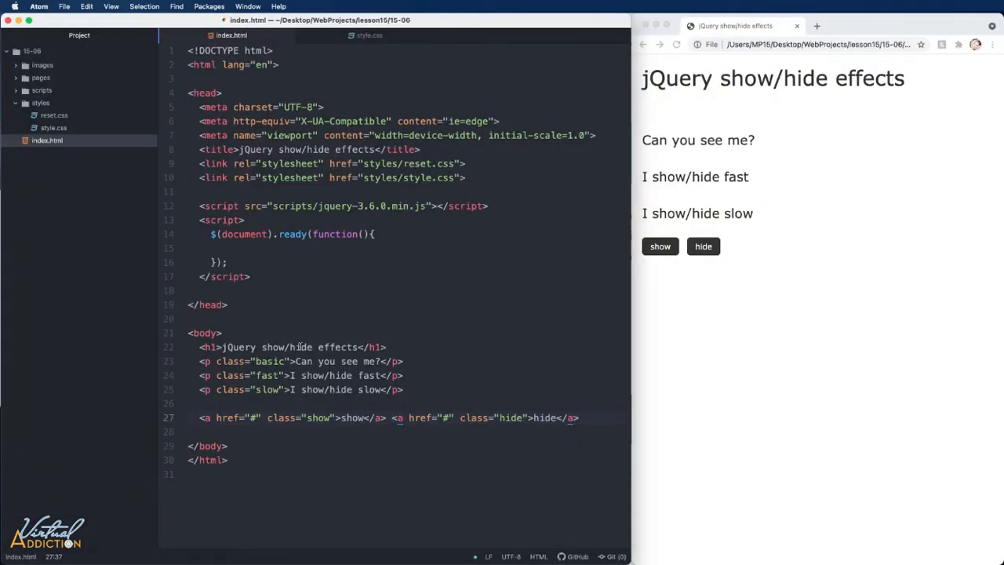
# Step: Place the cursor on empty line 15 inside the $(document).ready function
pyautogui.click(392, 417)
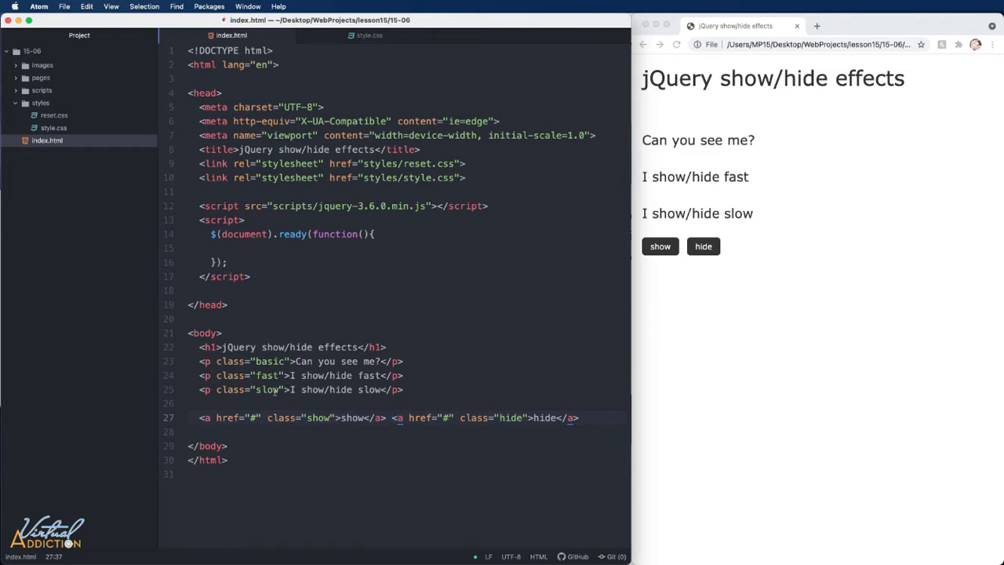
pyautogui.moveTo(190, 419)
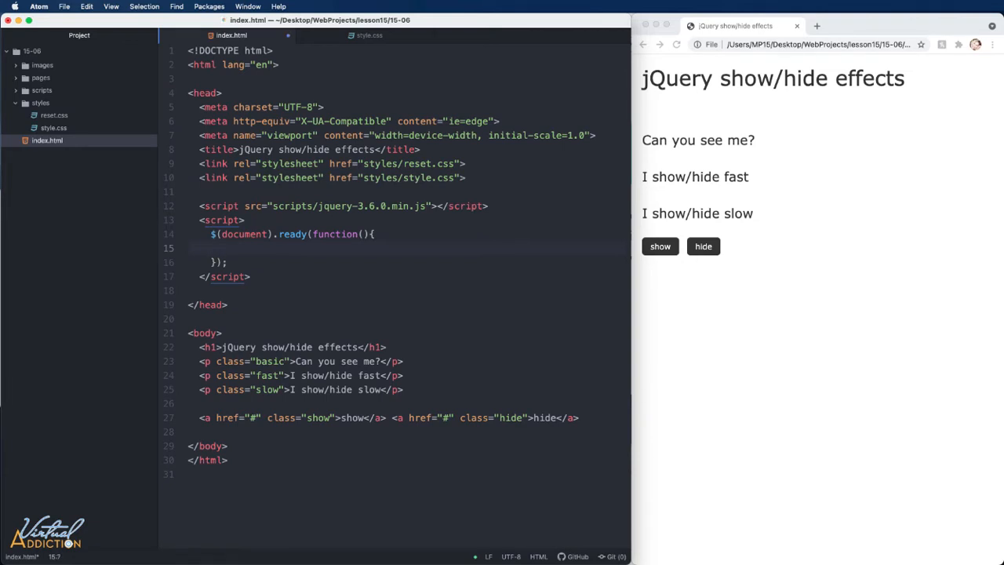
# Step: Write $('.hide').click handler calling $('.basic').hide() and save the file
pyautogui.write("$('.hide")
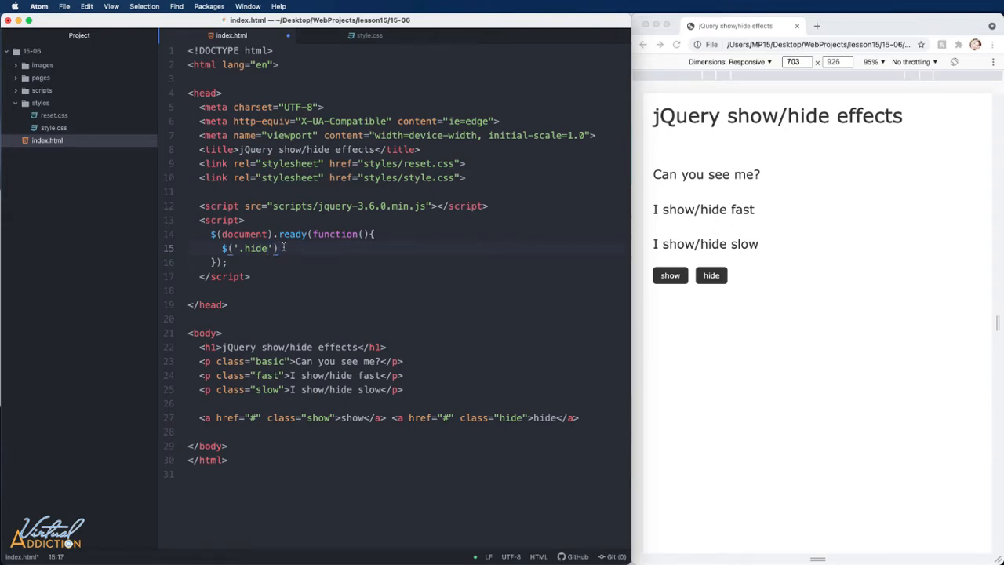
pyautogui.write('.click')
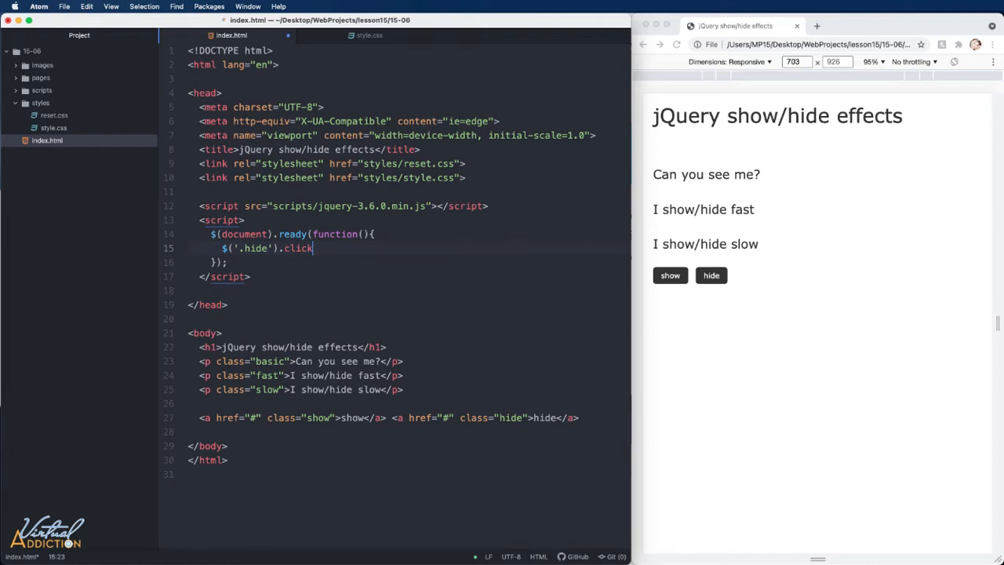
pyautogui.write('(function(){')
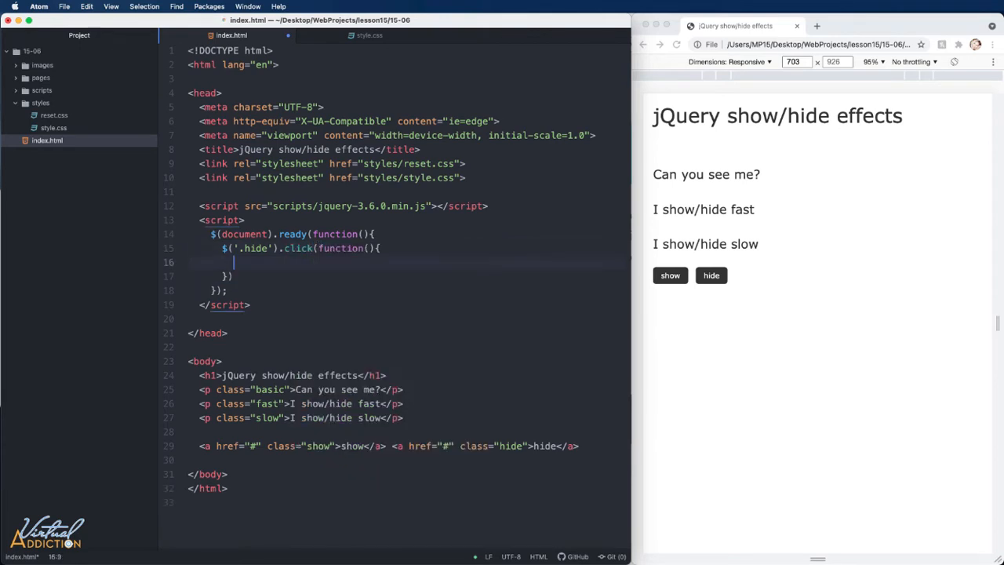
pyautogui.write('$()')
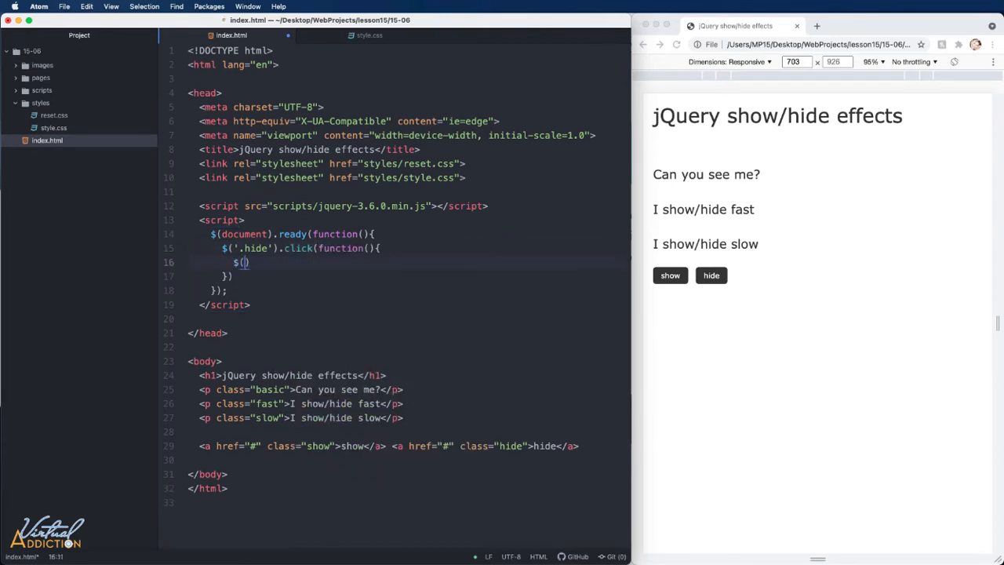
pyautogui.write("'.basic'")
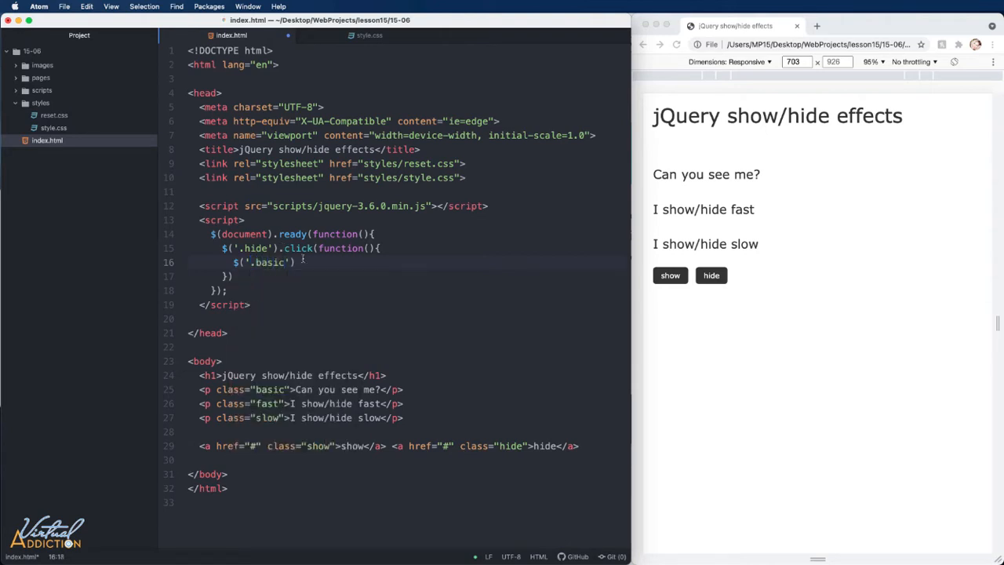
pyautogui.write('.')
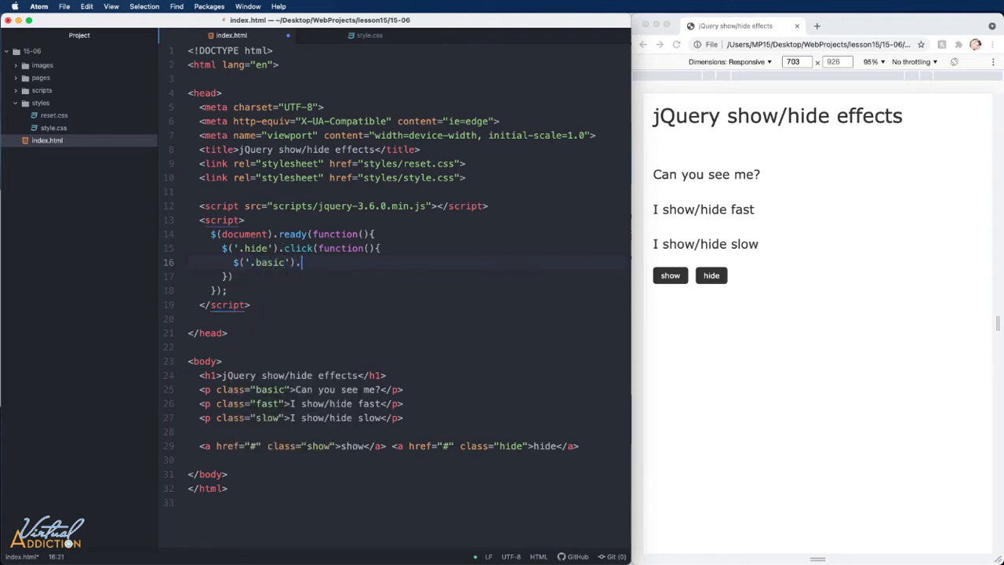
pyautogui.write('hide();')
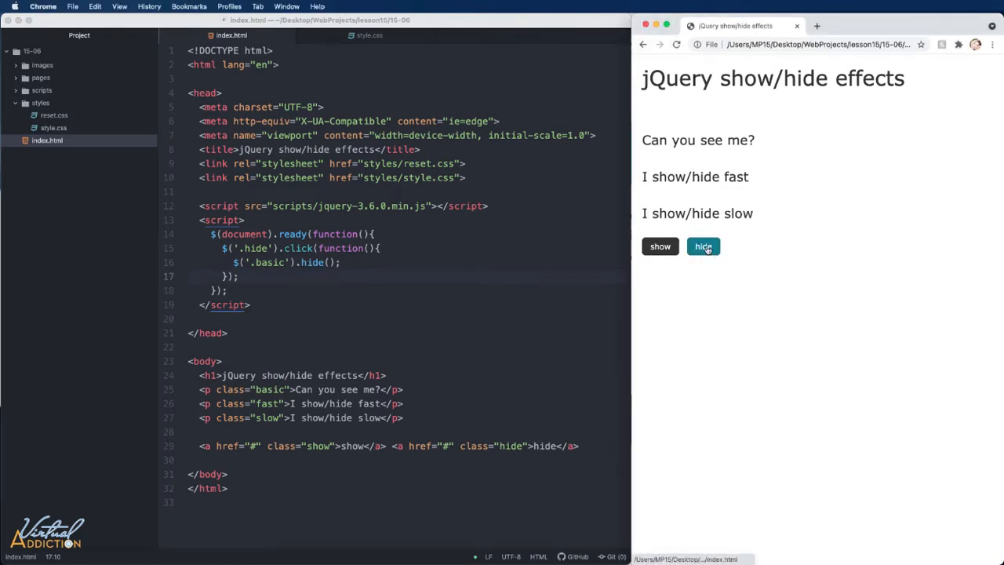
# Step: In Chrome, use the hide link to make 'Can you see me?' disappear
pyautogui.click(703, 245)
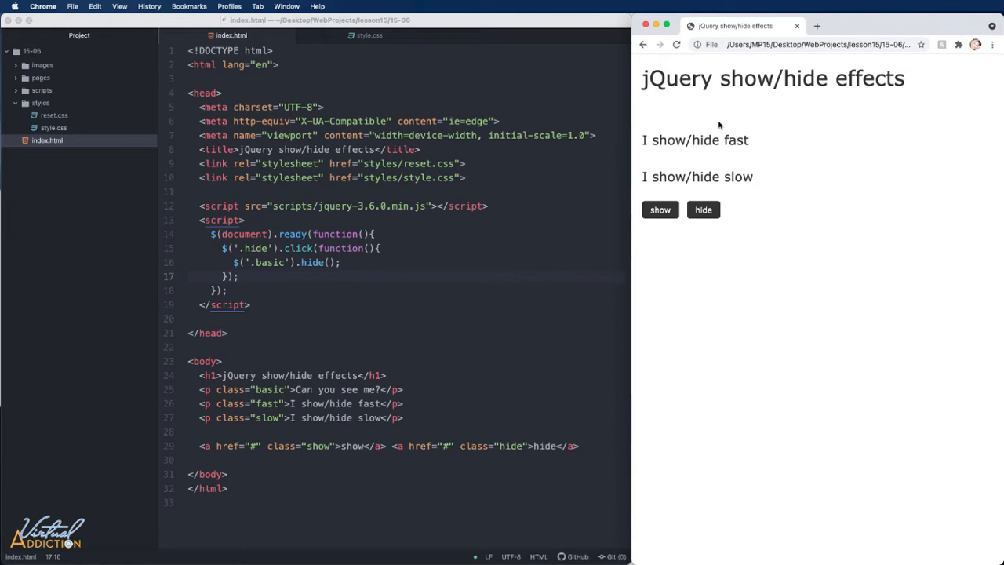
pyautogui.moveTo(740, 131)
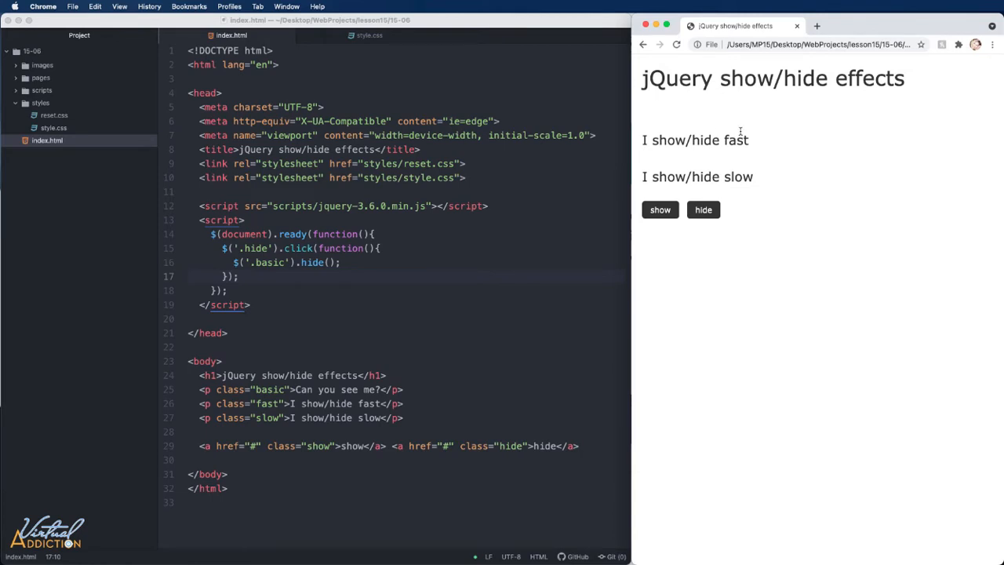
pyautogui.moveTo(150, 164)
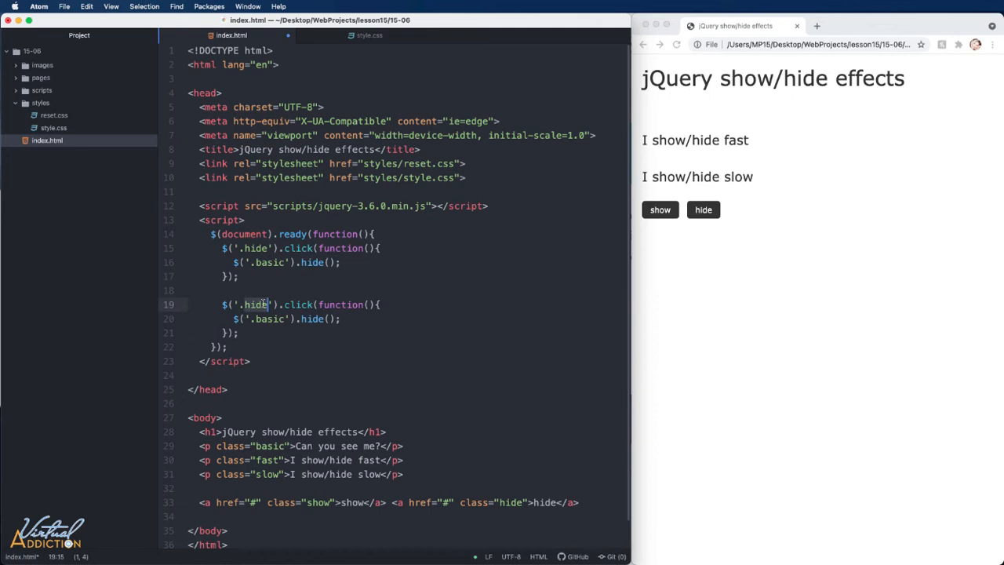
# Step: Turn a copy of the hide handler into $('.show').click calling $('.basic').show()
pyautogui.write('show')
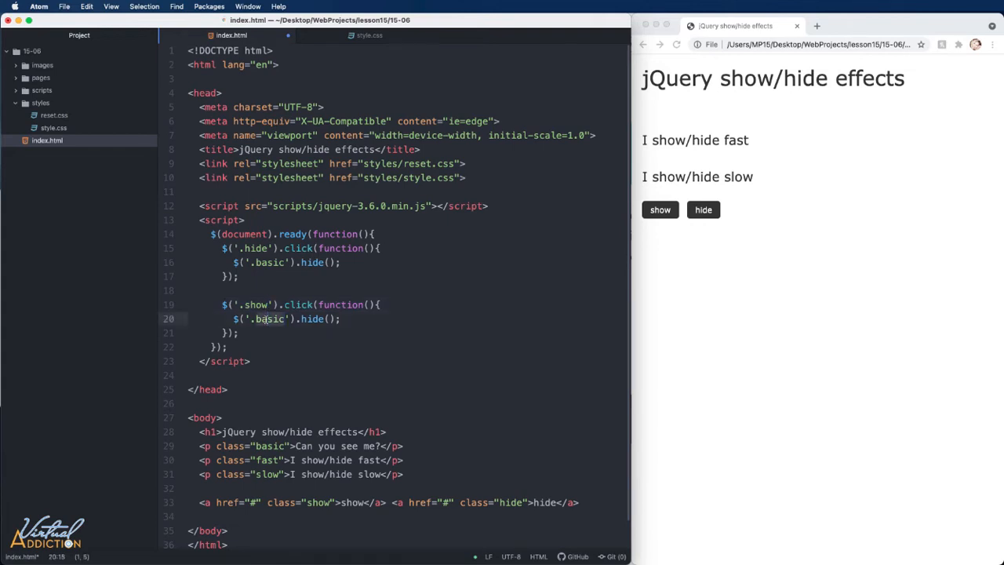
pyautogui.write('show')
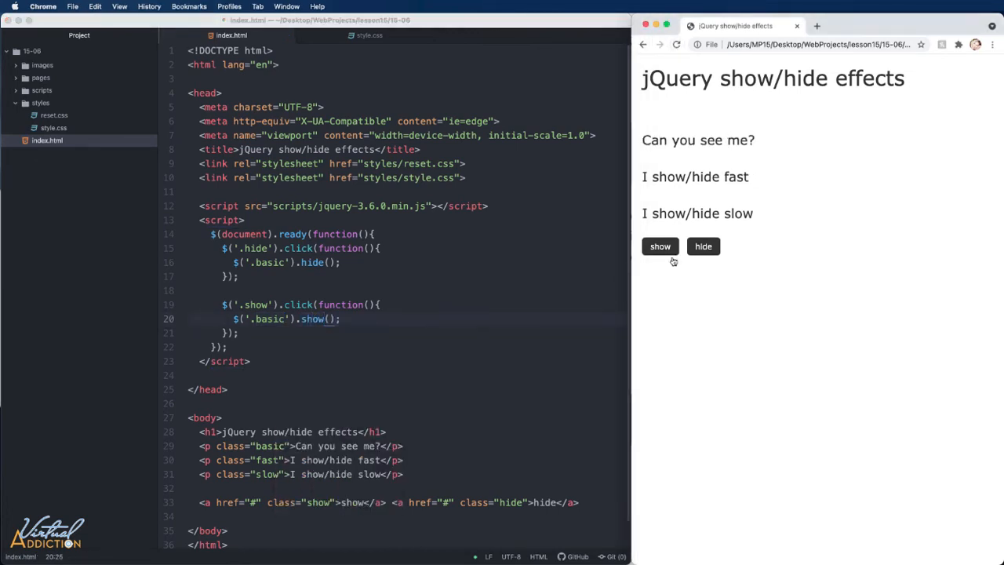
# Step: Hide 'Can you see me?' with the hide link, then restore it with show
pyautogui.click(702, 246)
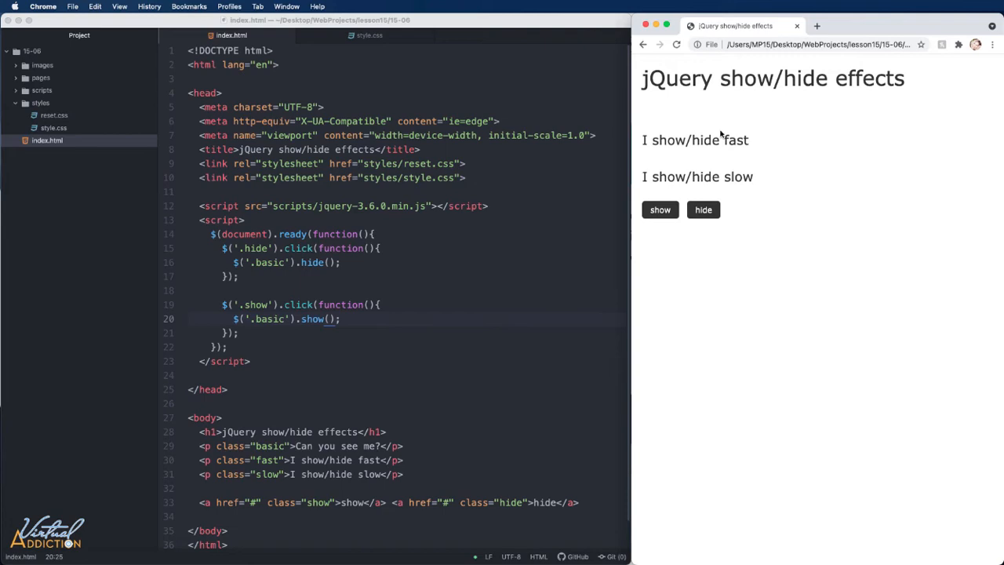
pyautogui.click(660, 210)
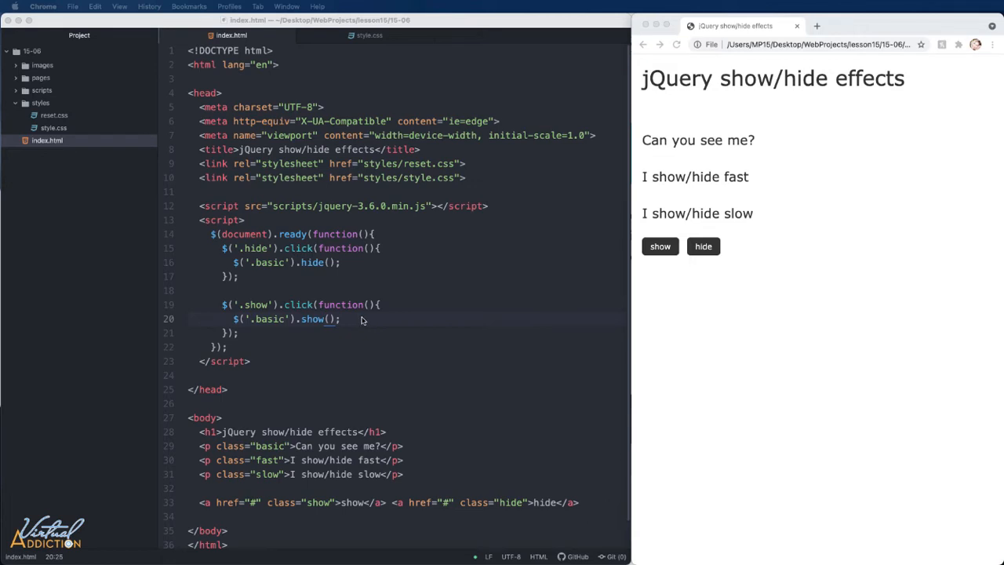
pyautogui.moveTo(350, 319)
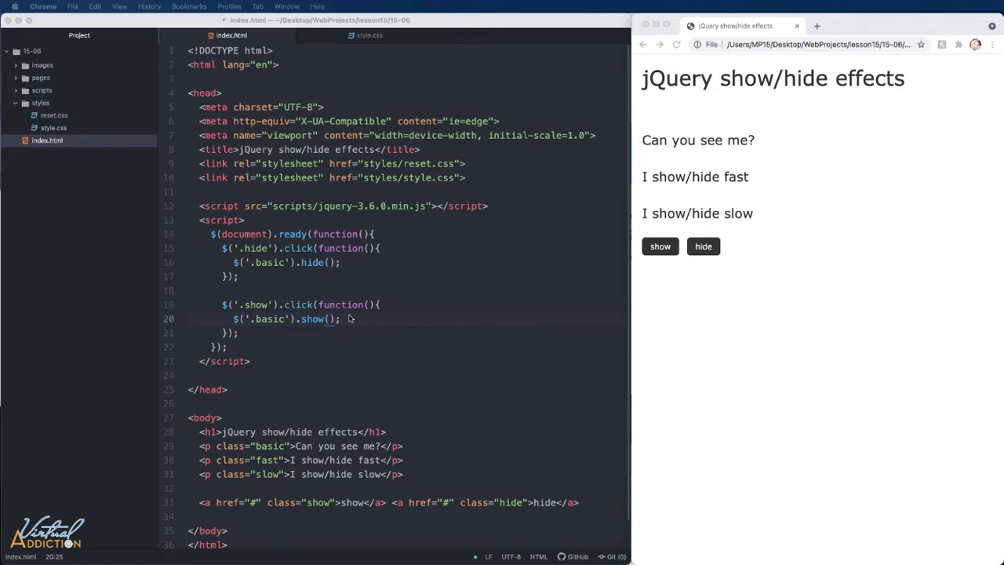
# Step: Add $('.fast').hide('fast') to the hide handler
pyautogui.write("$('')")
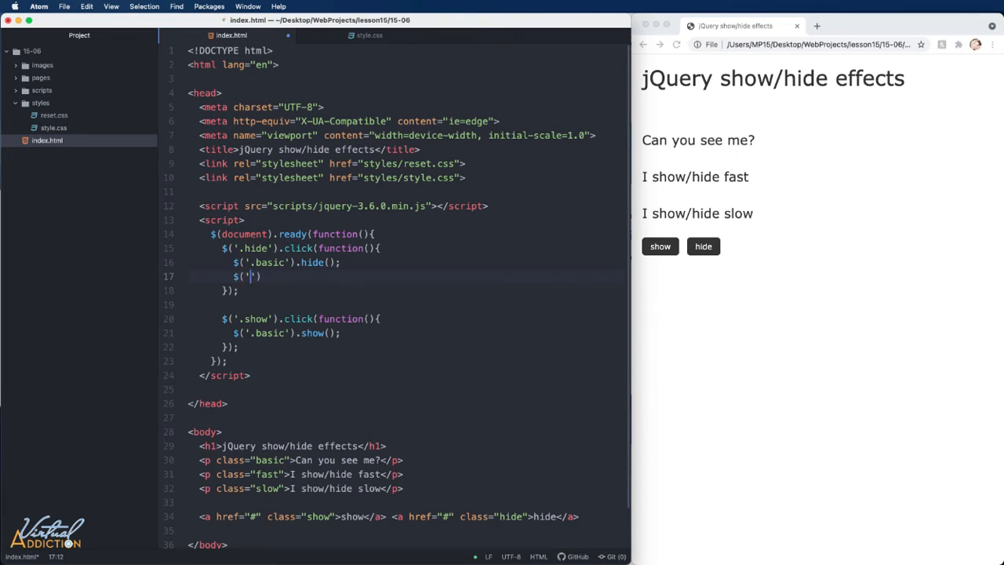
pyautogui.write('fast')
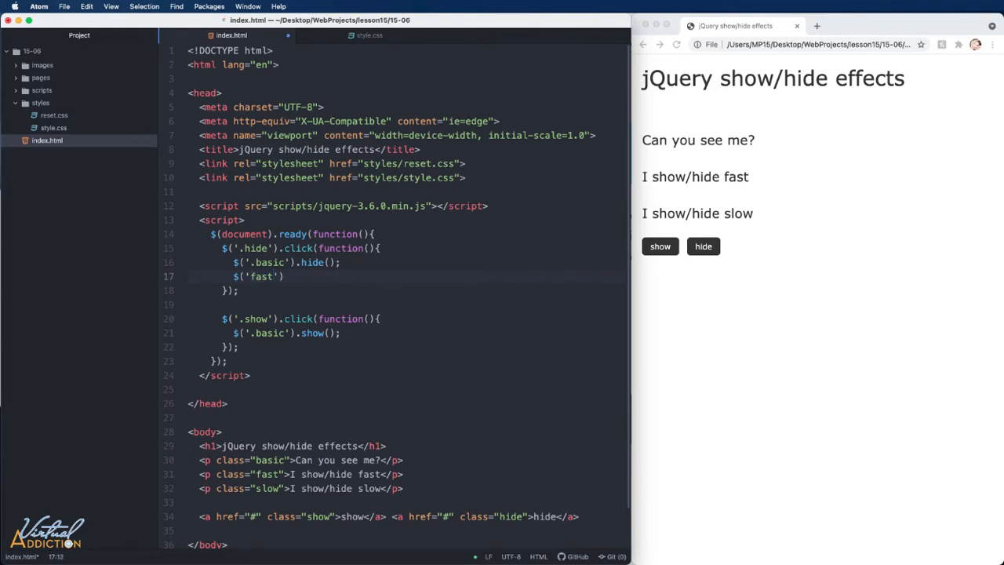
pyautogui.write('.')
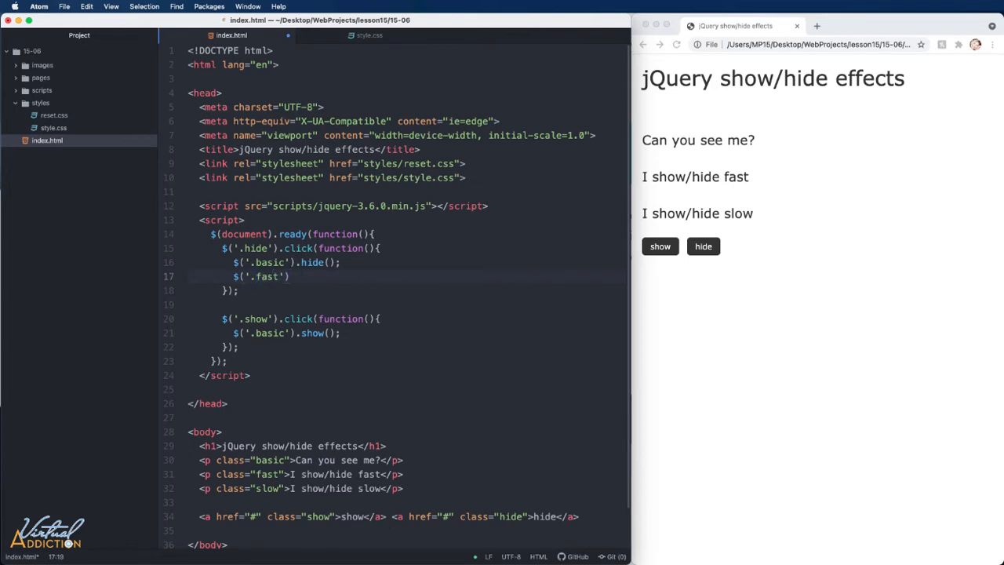
pyautogui.write('.hide()')
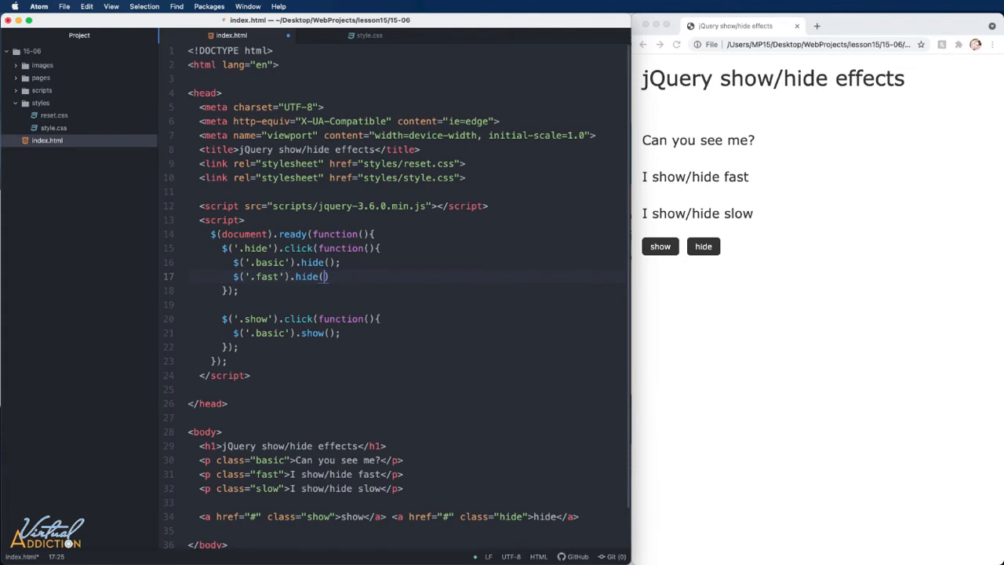
pyautogui.write("'fast'")
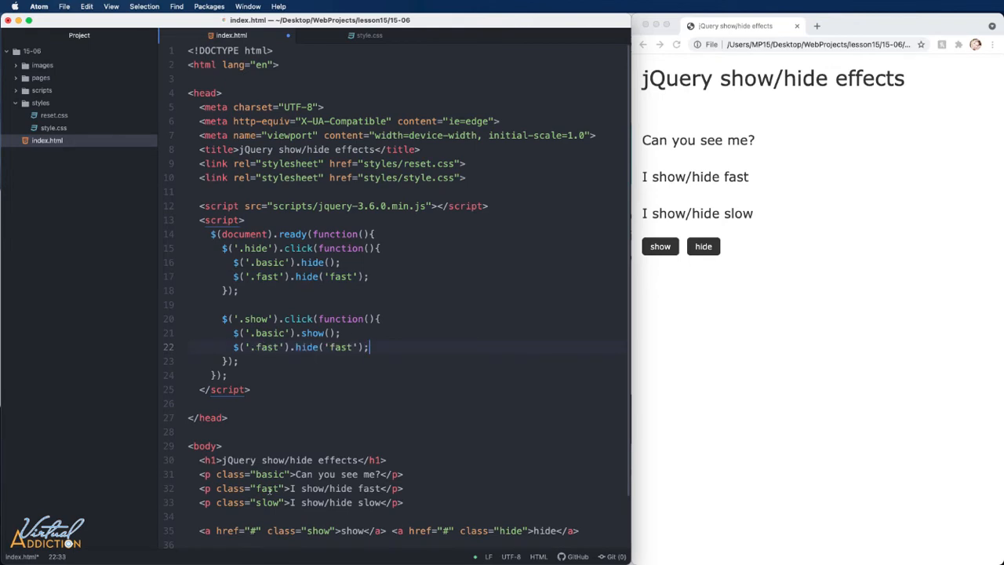
# Step: Change the copied line in the show handler to $('.fast').show('slow')
pyautogui.doubleClick(306, 347)
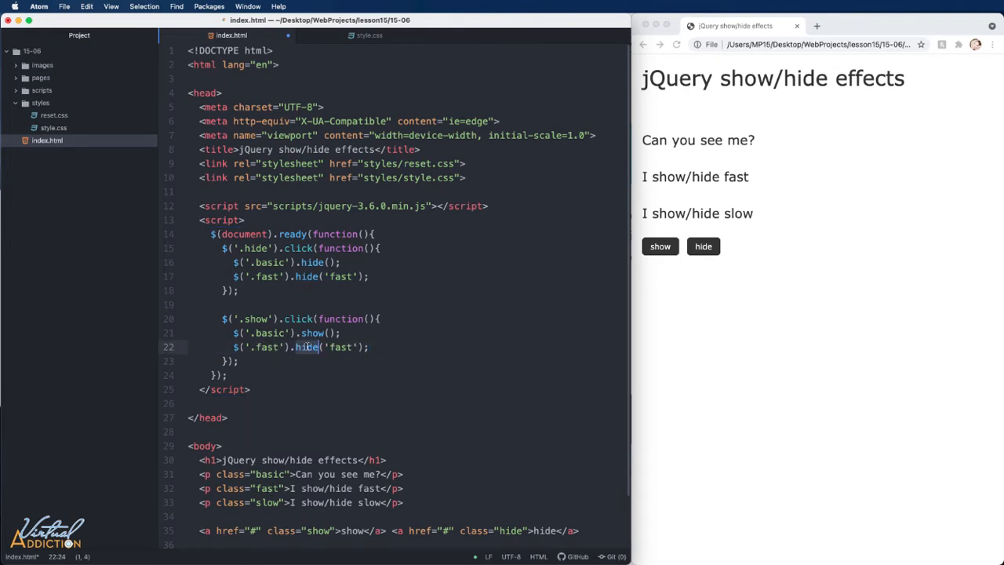
pyautogui.write('show')
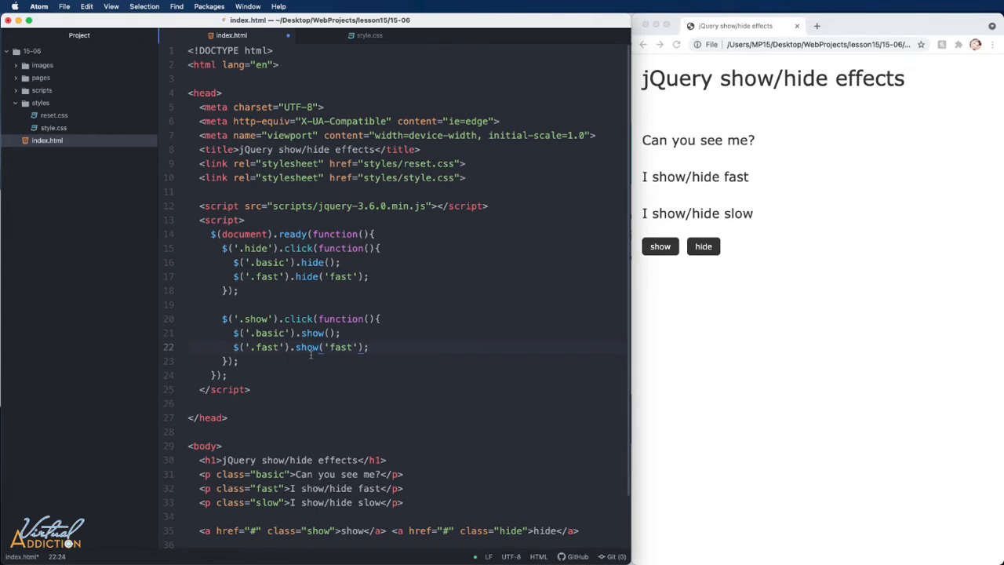
pyautogui.write('s')
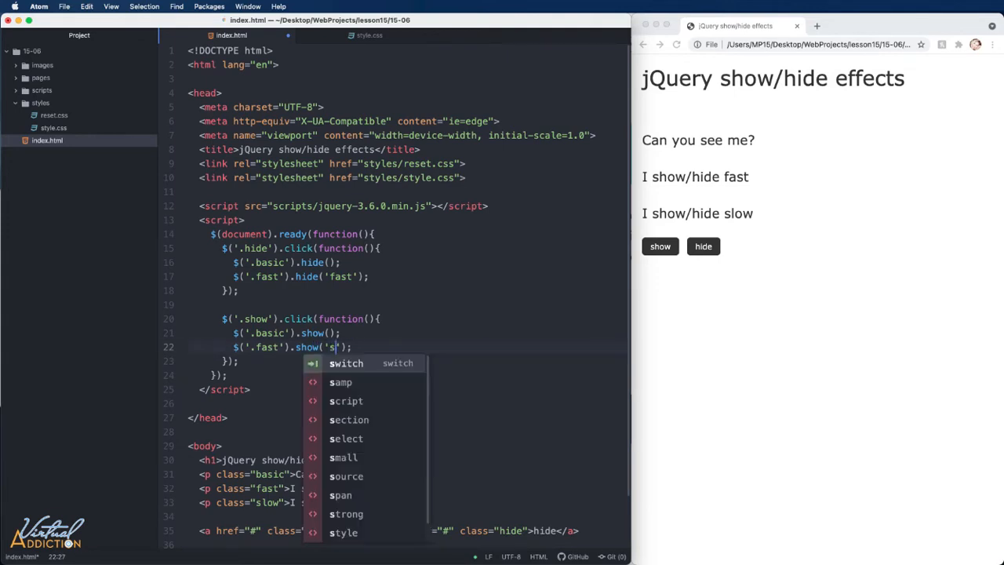
pyautogui.write('low')
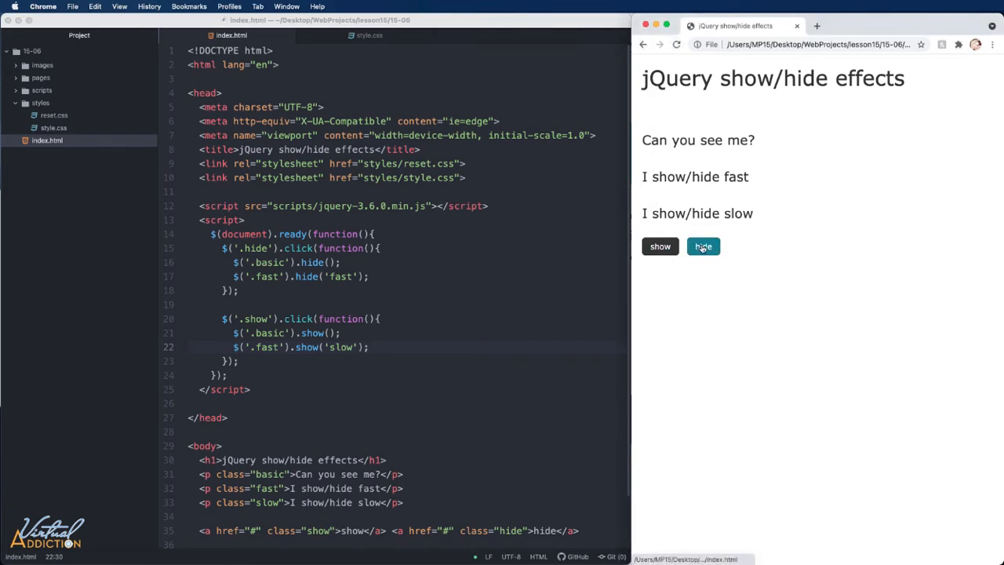
pyautogui.click(702, 247)
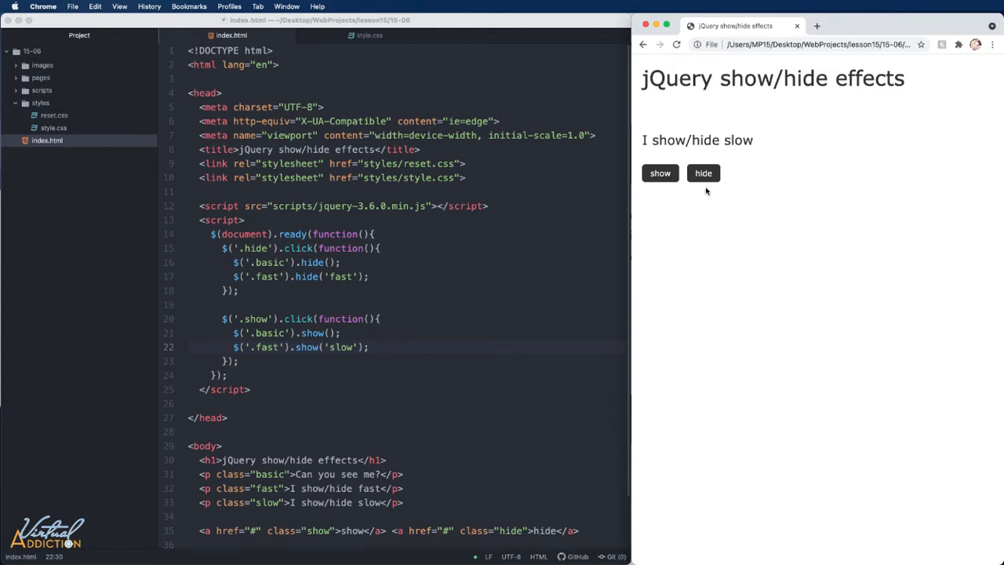
pyautogui.click(660, 172)
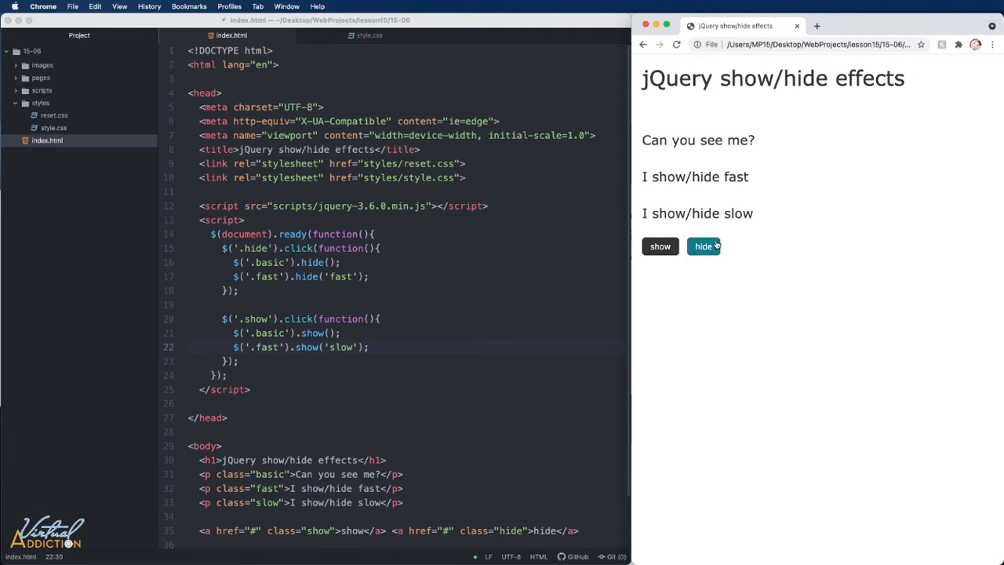
pyautogui.click(704, 246)
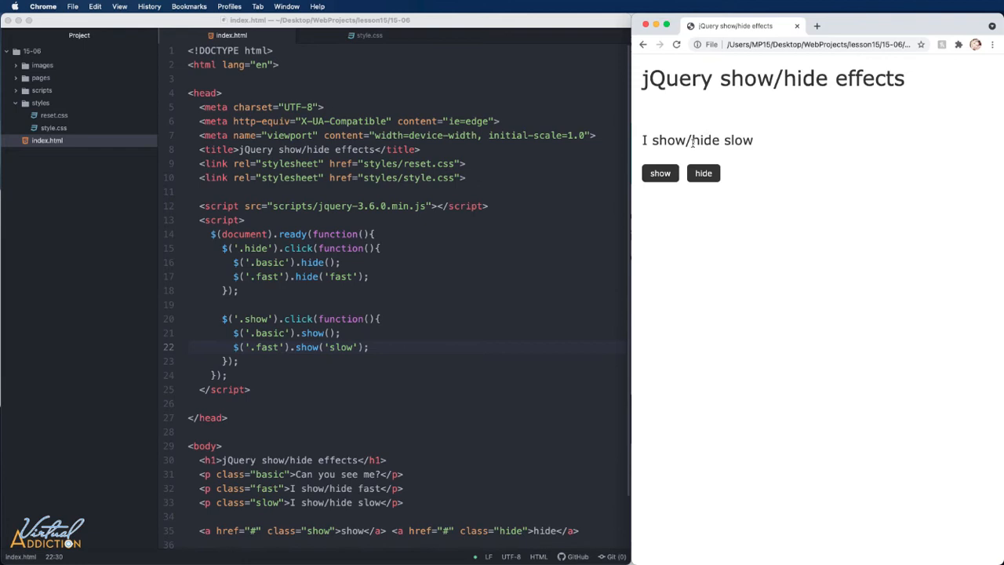
pyautogui.click(659, 173)
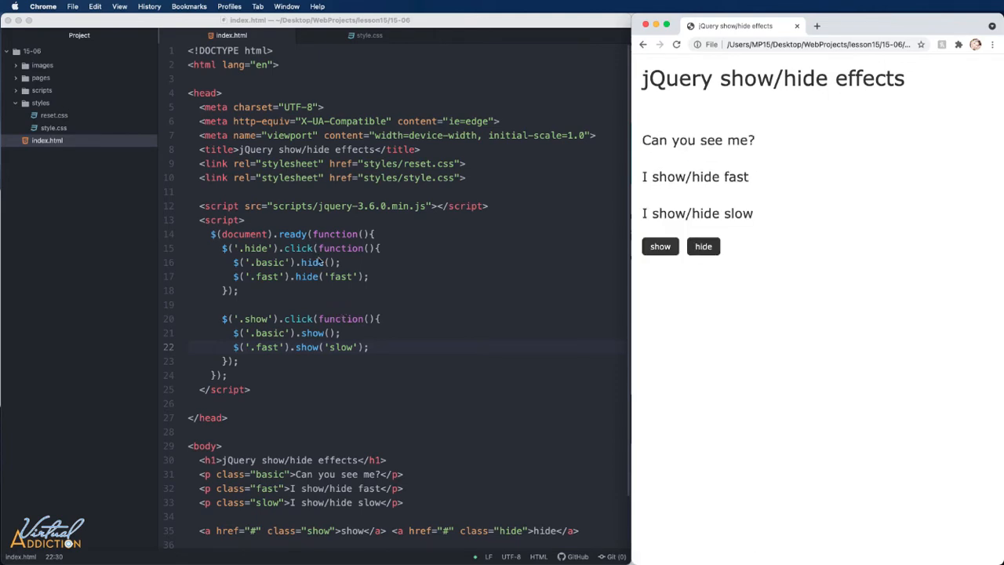
pyautogui.moveTo(337, 272)
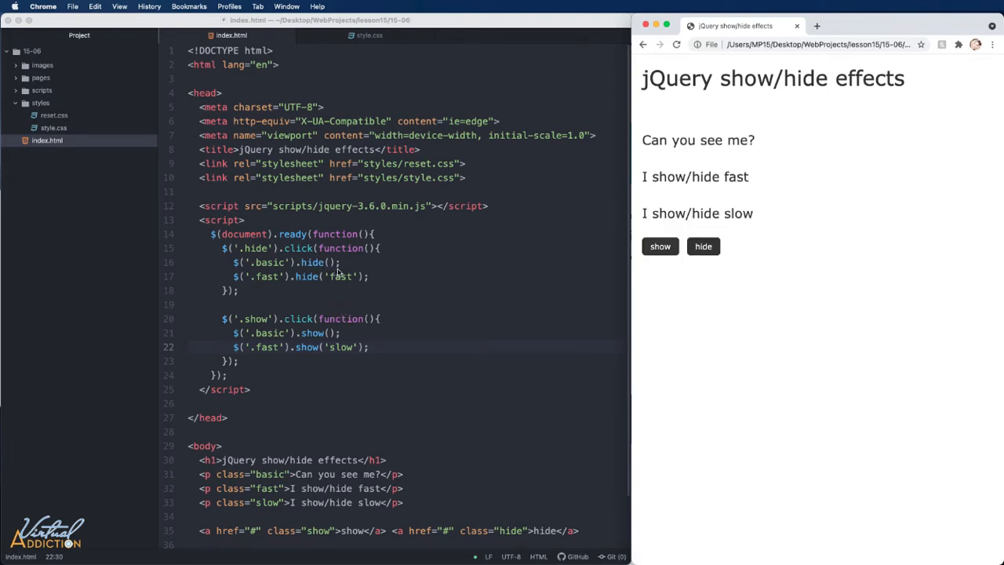
pyautogui.moveTo(347, 284)
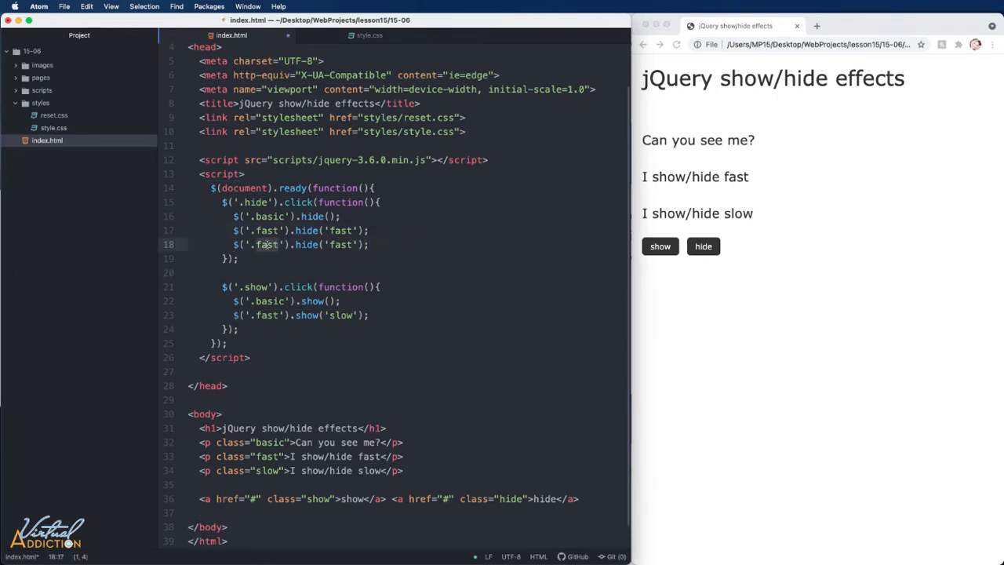
# Step: Add $('.slow').hide(1500) to the hide handler and a copied .slow line to the show handler
pyautogui.write('slow')
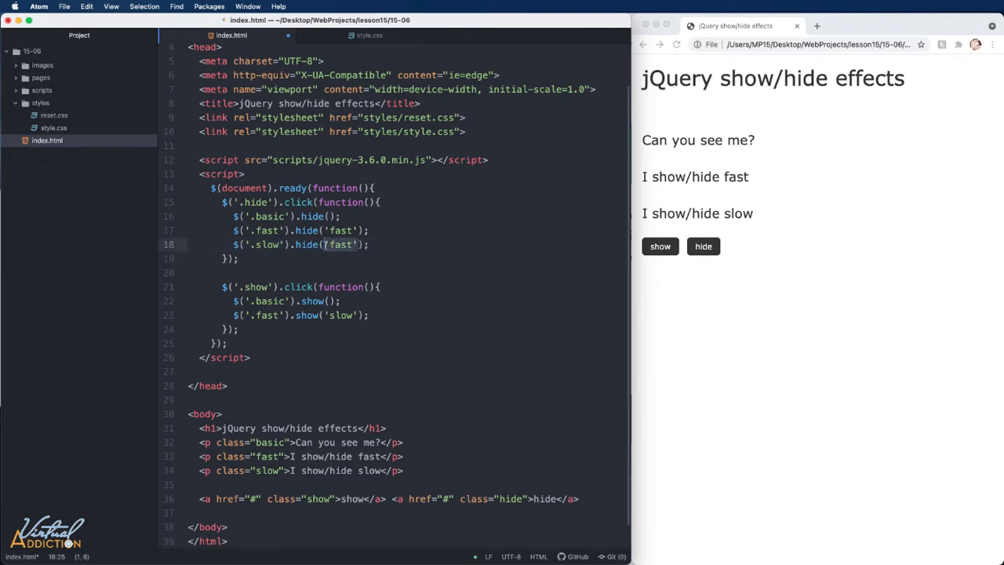
pyautogui.write('1500')
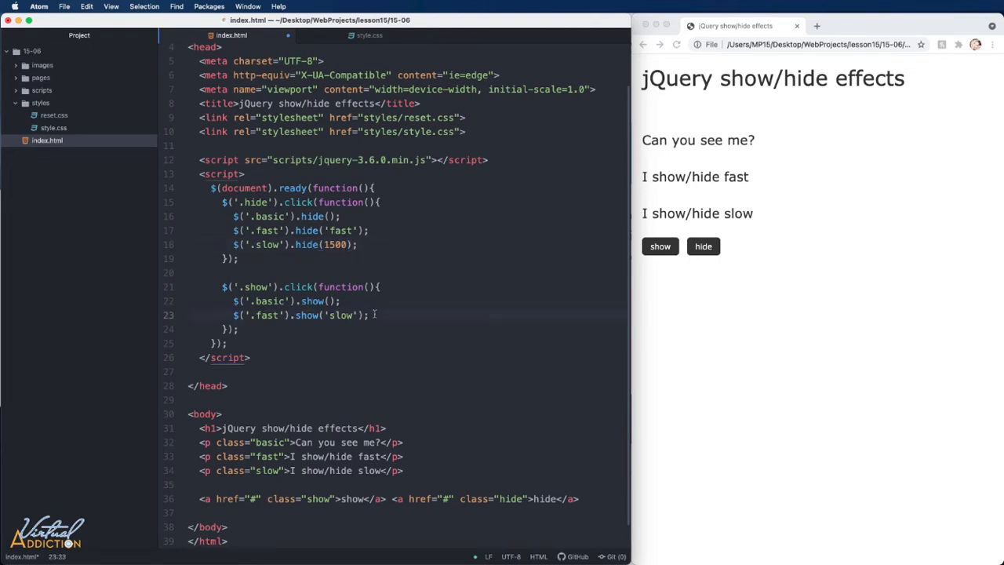
pyautogui.write("$('.fast').hide('fast');")
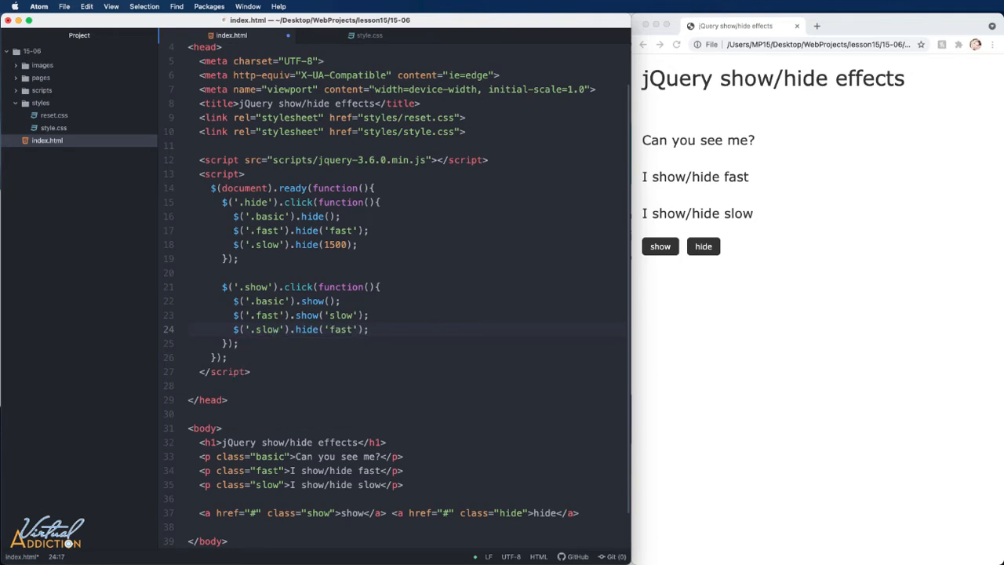
pyautogui.click(308, 329)
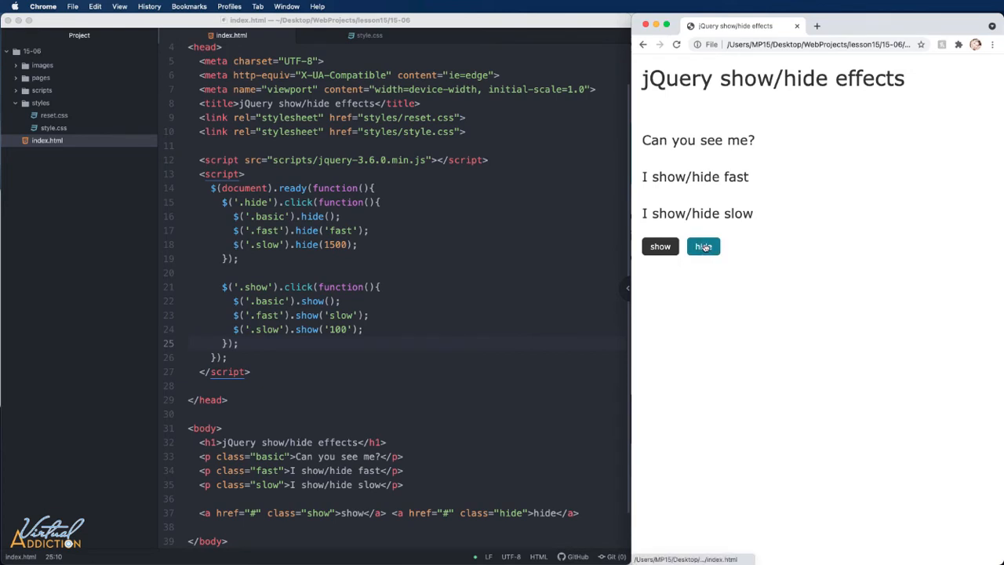
pyautogui.click(703, 245)
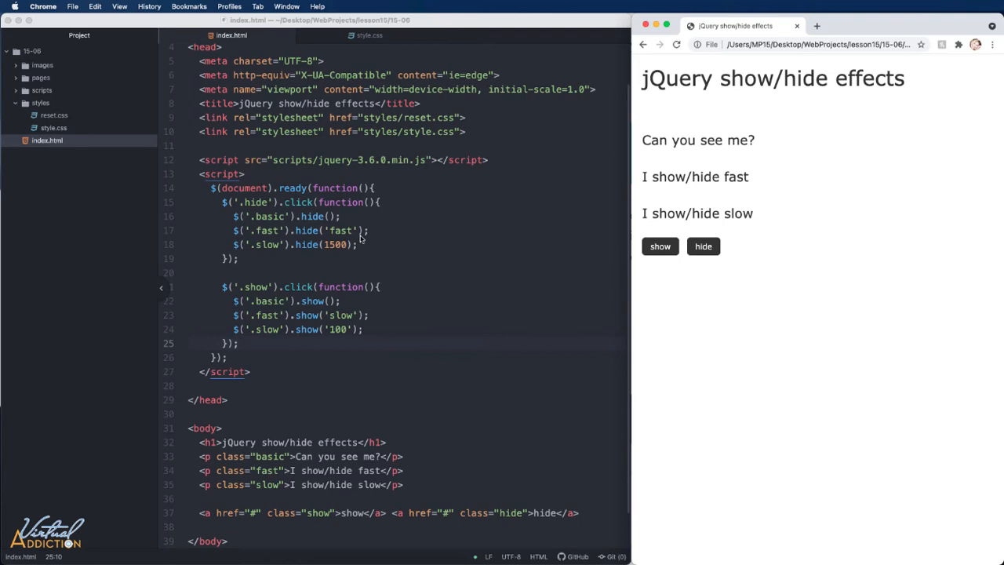
pyautogui.moveTo(365, 240)
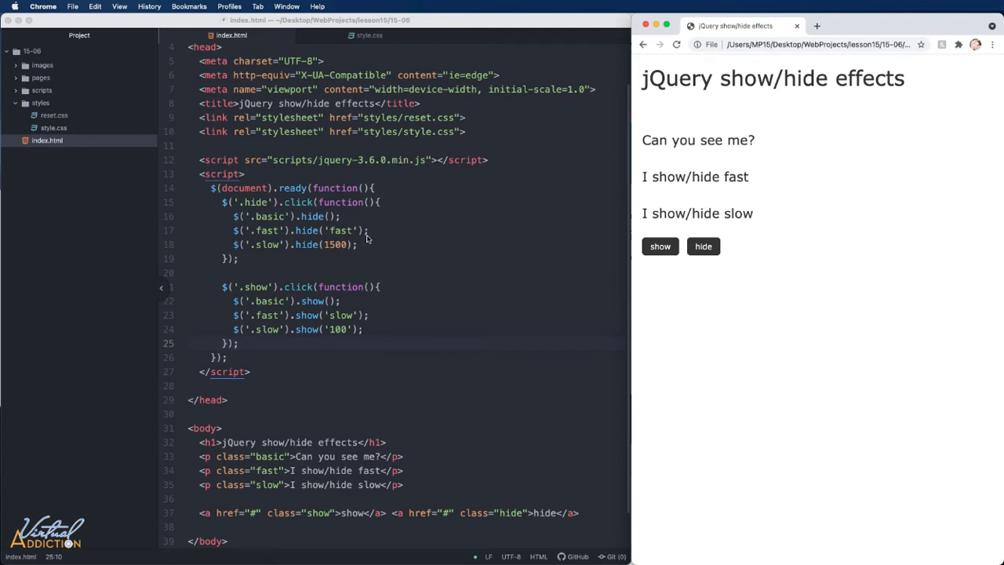
pyautogui.moveTo(342, 317)
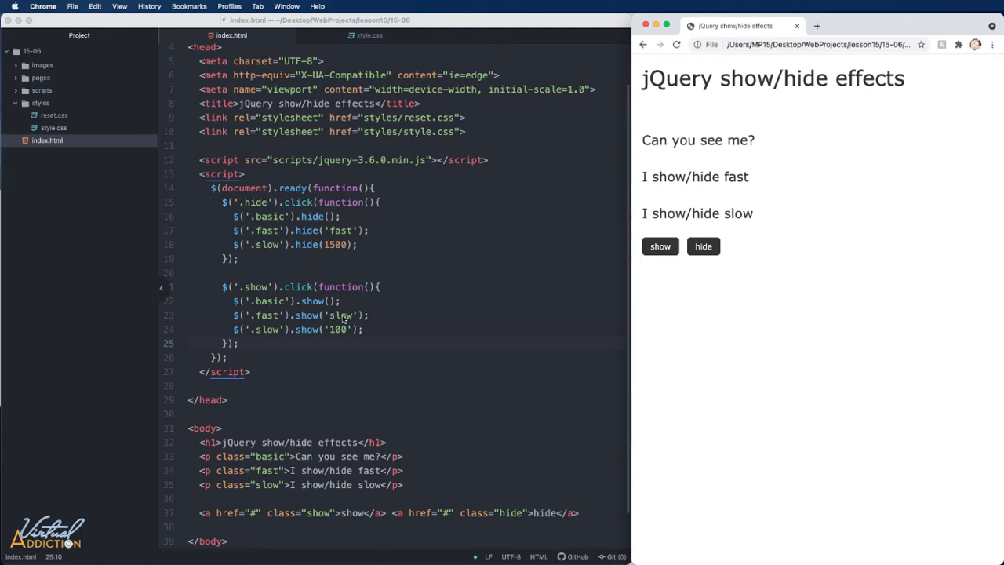
pyautogui.moveTo(349, 317)
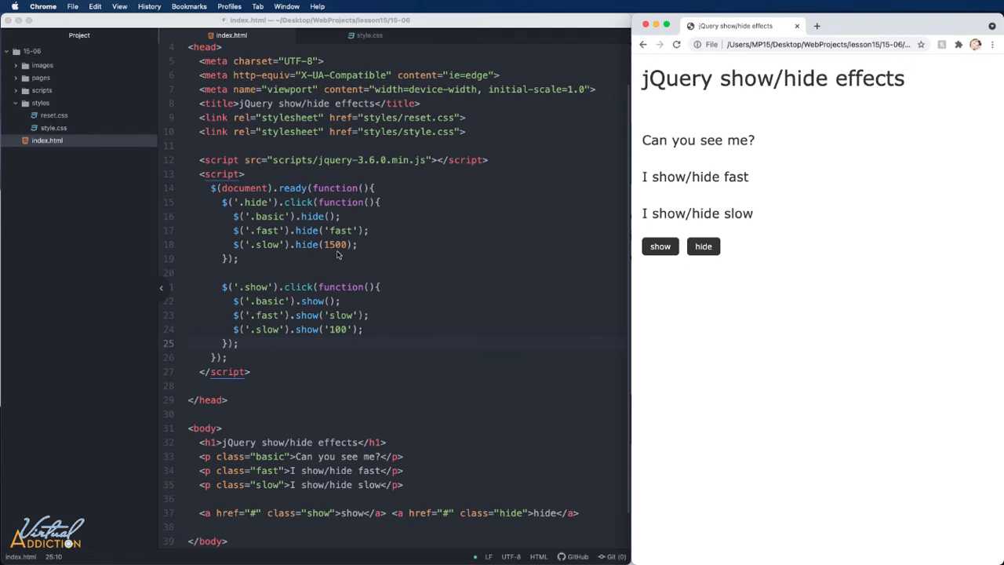
pyautogui.moveTo(338, 253)
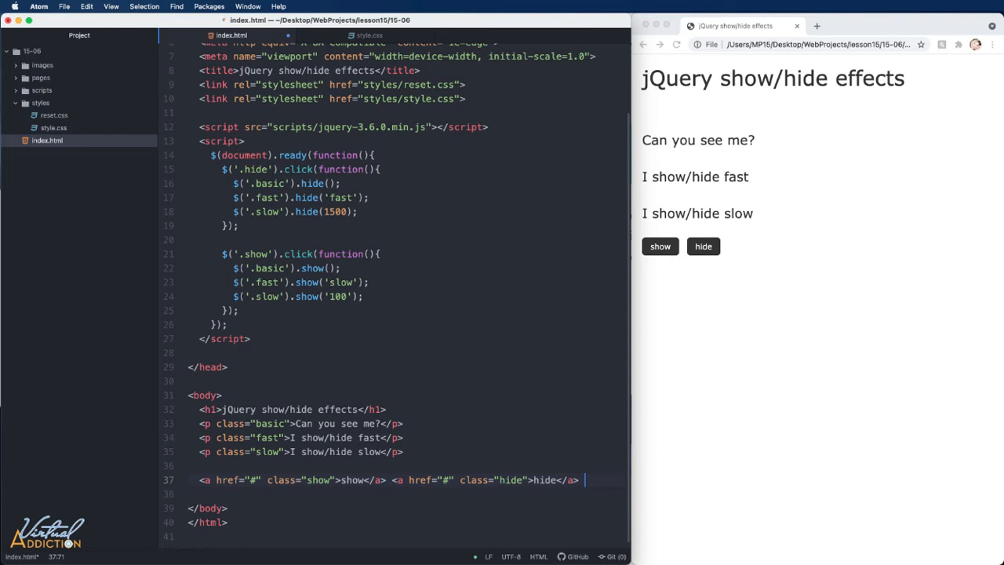
# Step: Duplicate the hide link and change its class and text to 'toggle'
pyautogui.write('<a href="#" class="hide">hide</a>')
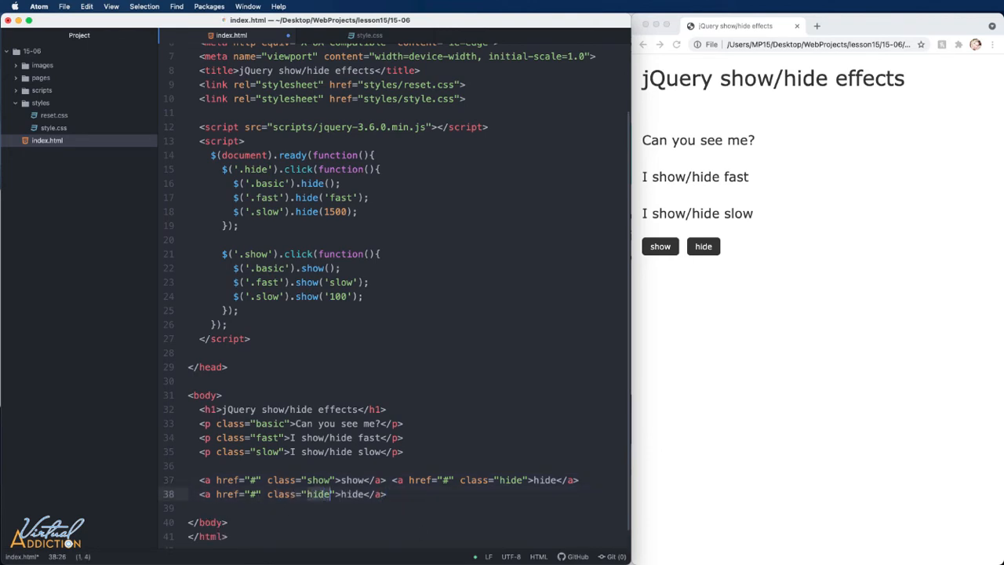
pyautogui.write('toggle')
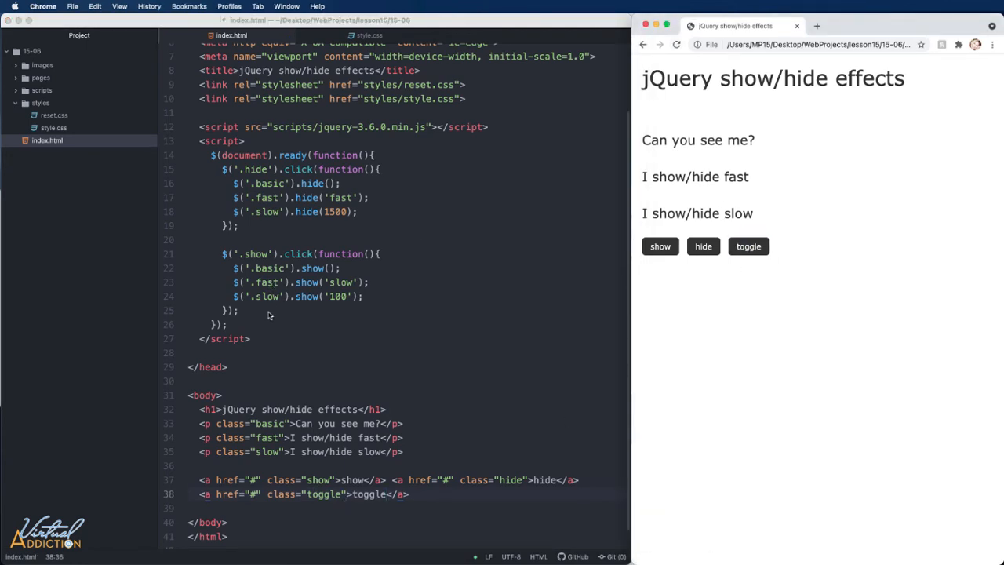
pyautogui.moveTo(249, 319)
pyautogui.write("$('.toggle")
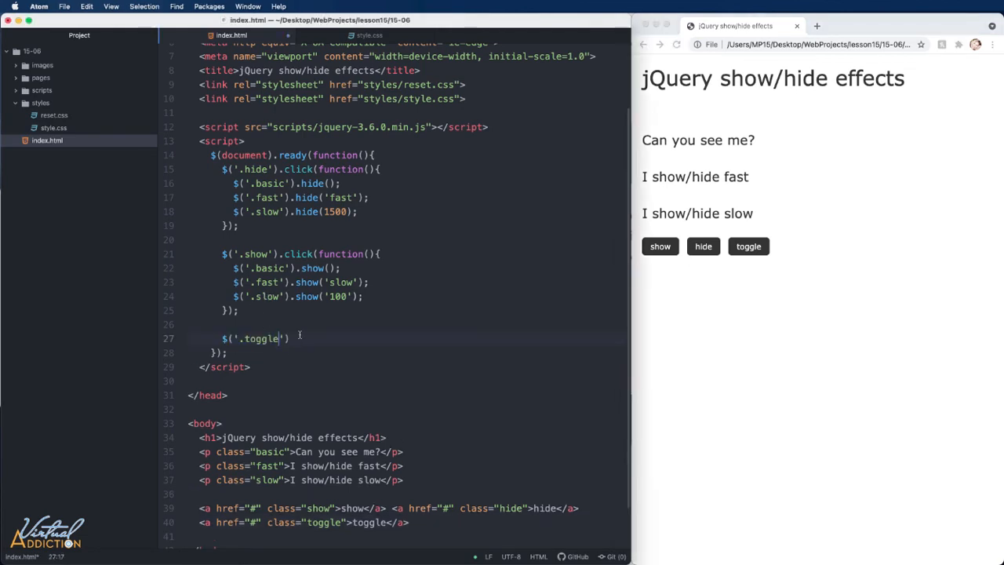
# Step: Write $('.toggle').click handler calling $('.basic').toggle(), save, and switch to Chrome
pyautogui.write('.cl')
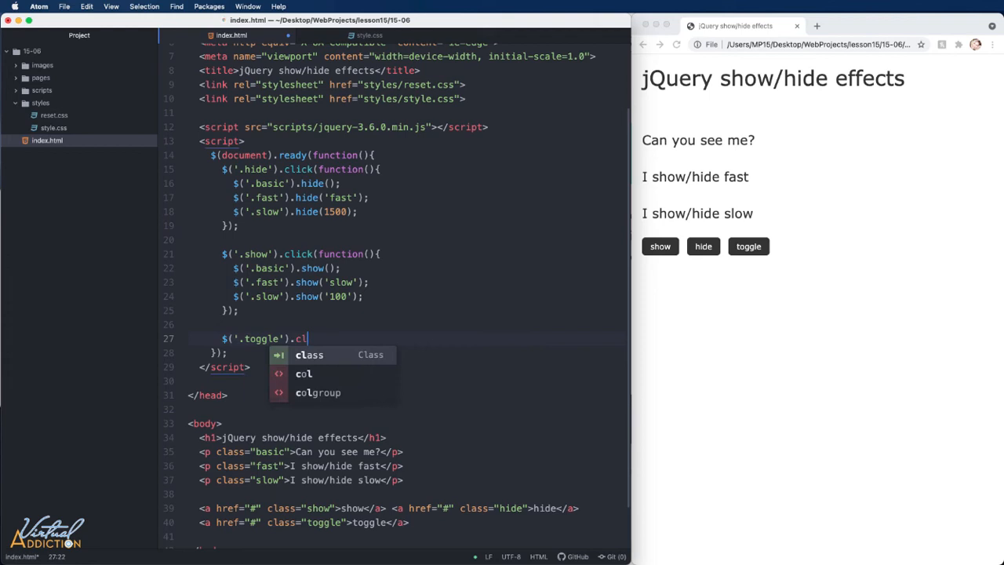
pyautogui.write('ick')
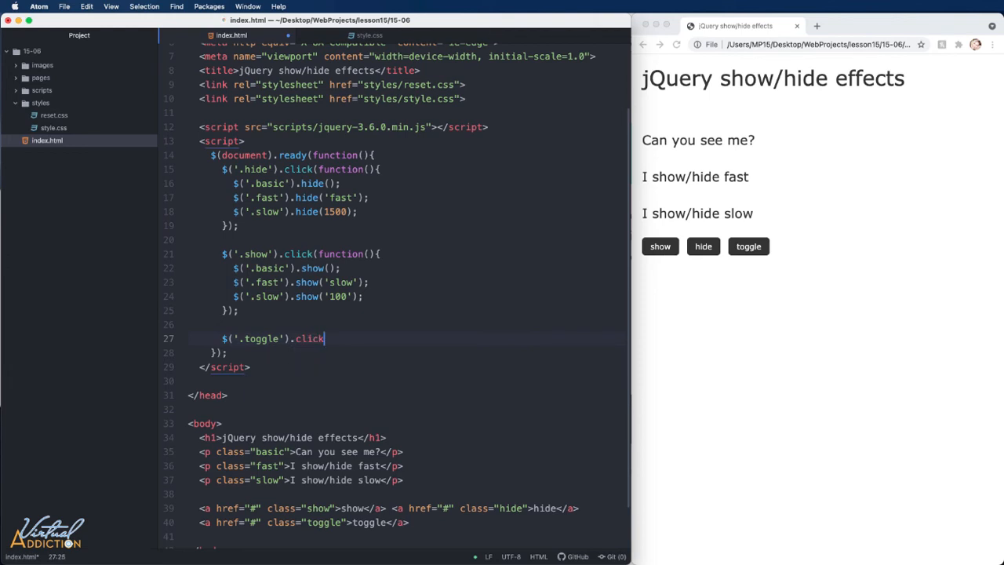
pyautogui.write('(function(){')
pyautogui.write("$('.basic")
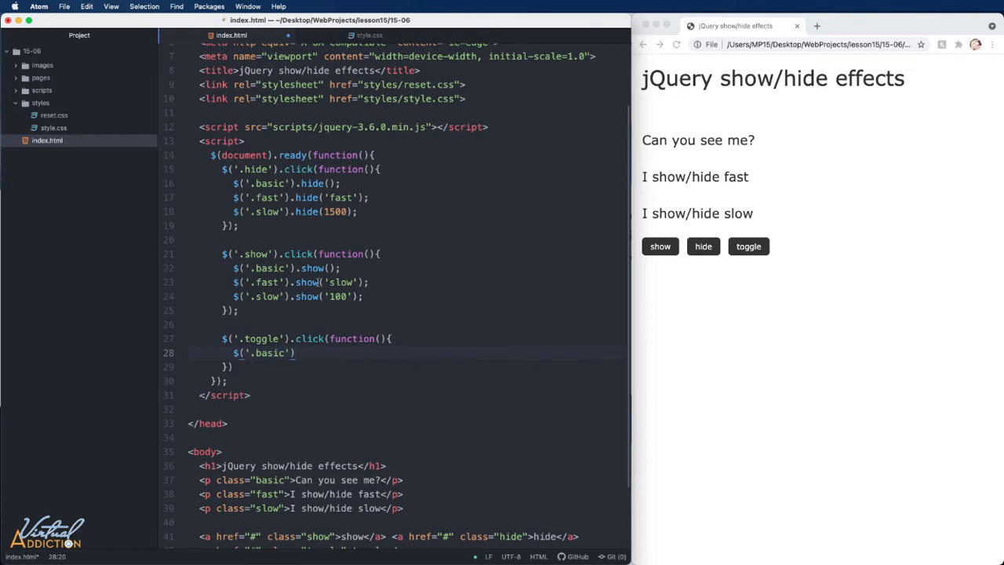
pyautogui.write('.toggle')
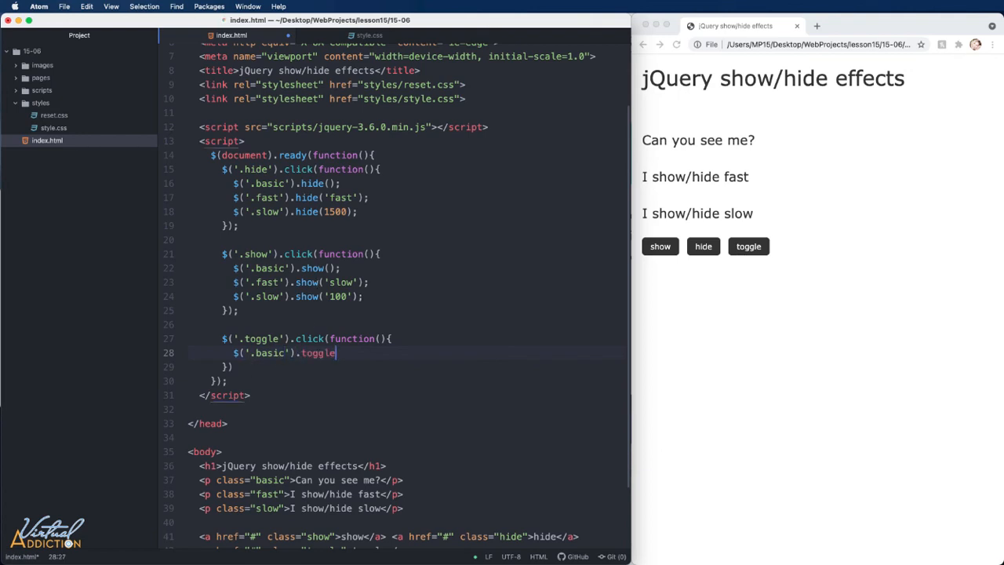
pyautogui.write('();')
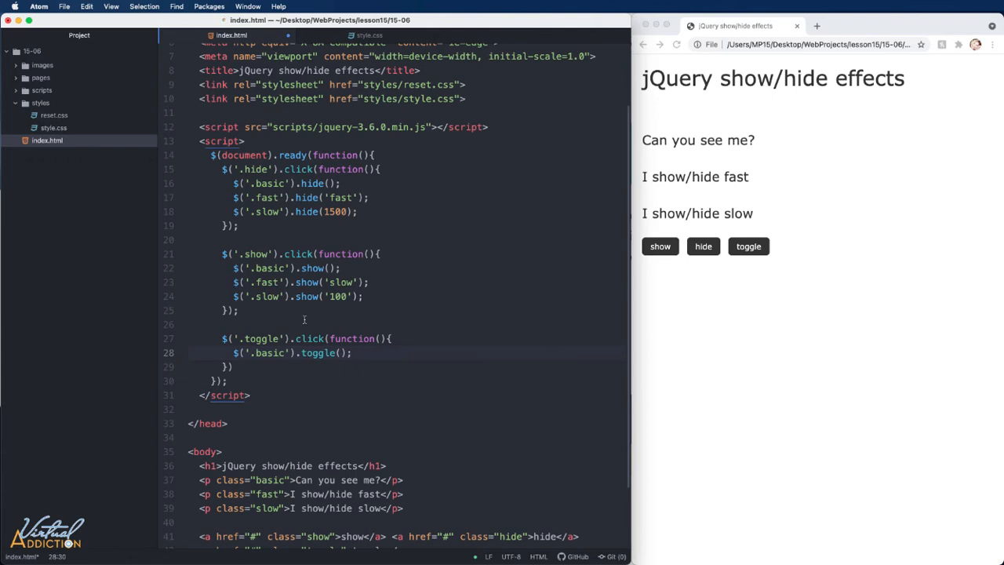
pyautogui.click(677, 44)
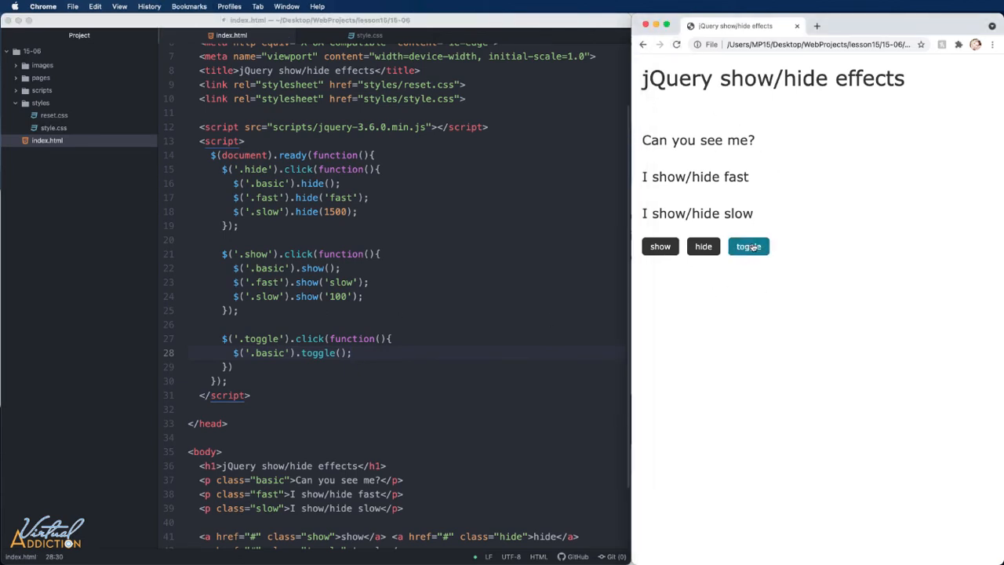
# Step: Toggle 'Can you see me?' off and on, hide all paragraphs, then toggle repeatedly
pyautogui.click(748, 246)
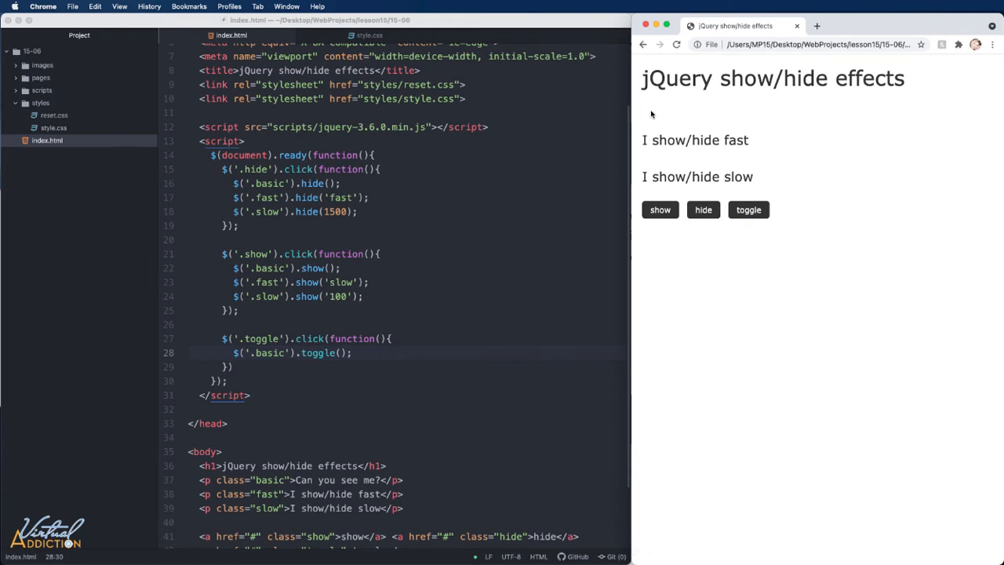
pyautogui.moveTo(800, 230)
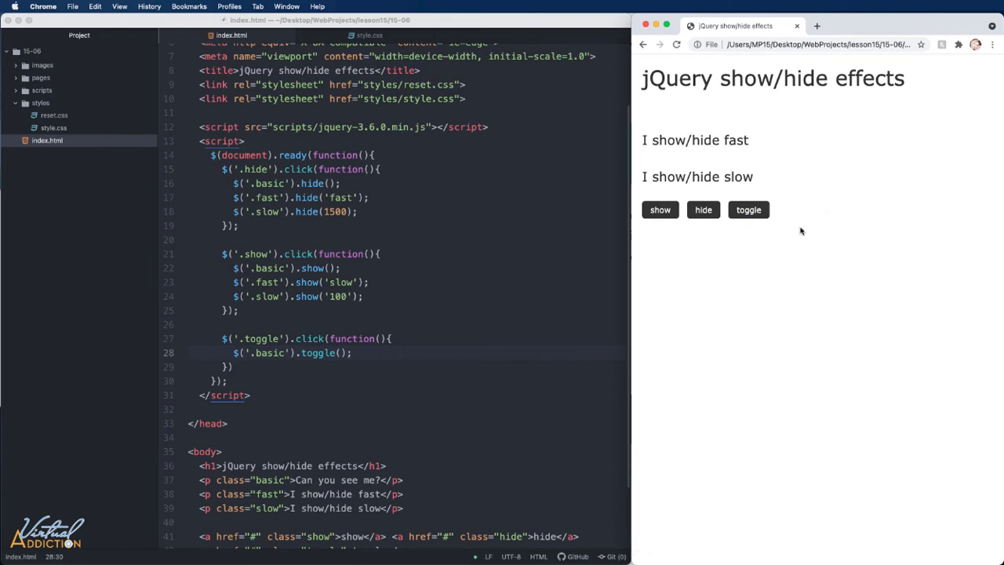
pyautogui.click(660, 209)
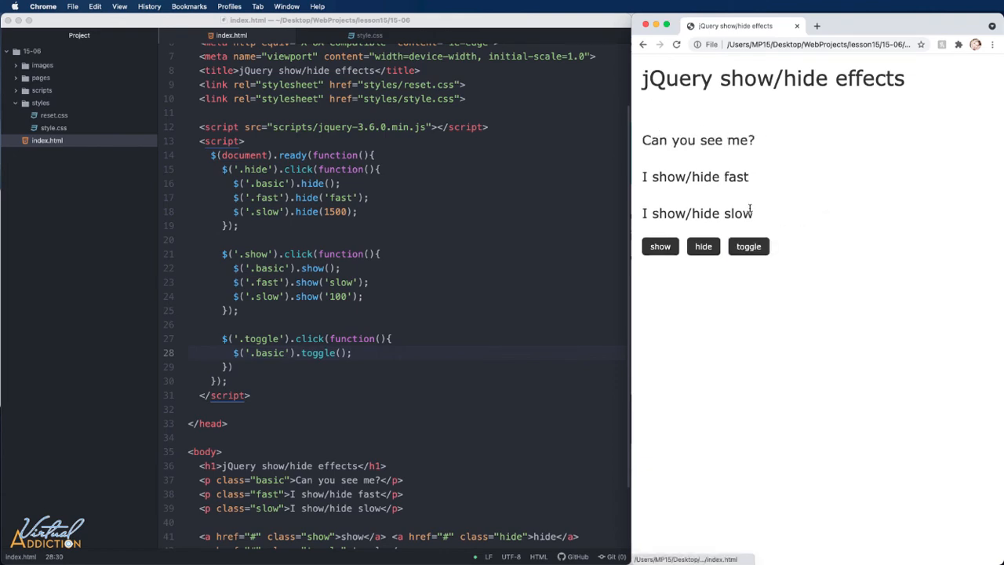
pyautogui.moveTo(670, 149)
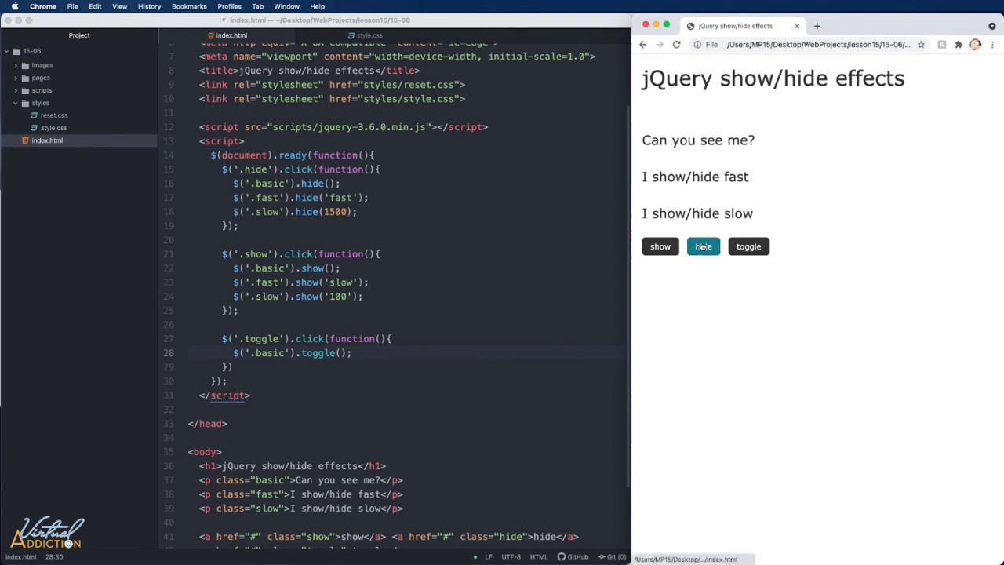
pyautogui.click(703, 245)
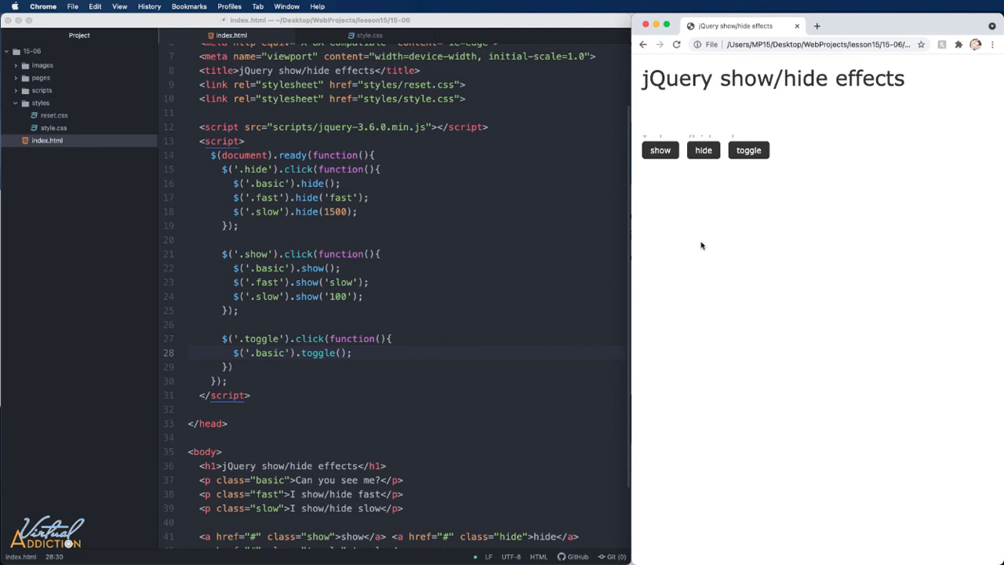
pyautogui.click(659, 150)
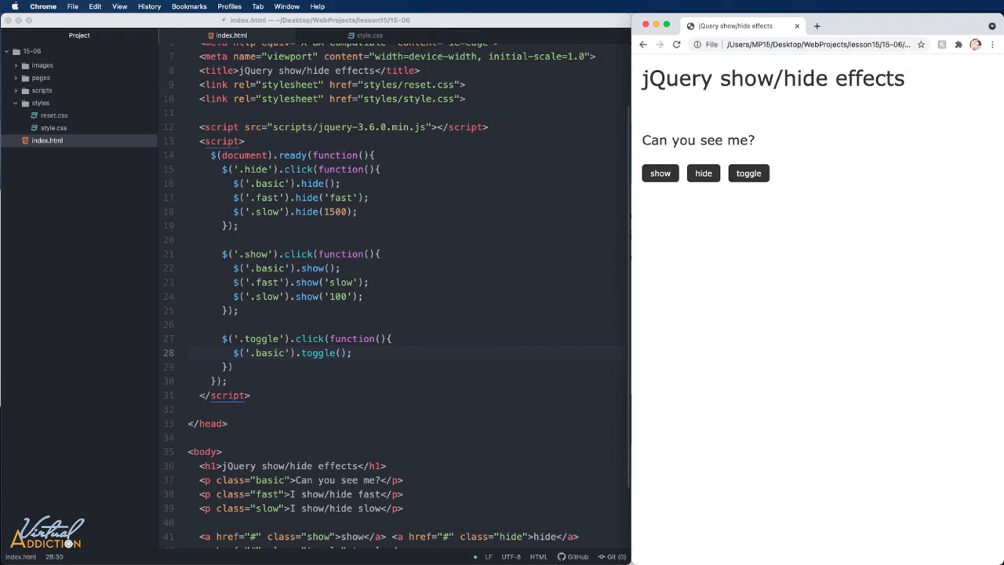
pyautogui.moveTo(743, 161)
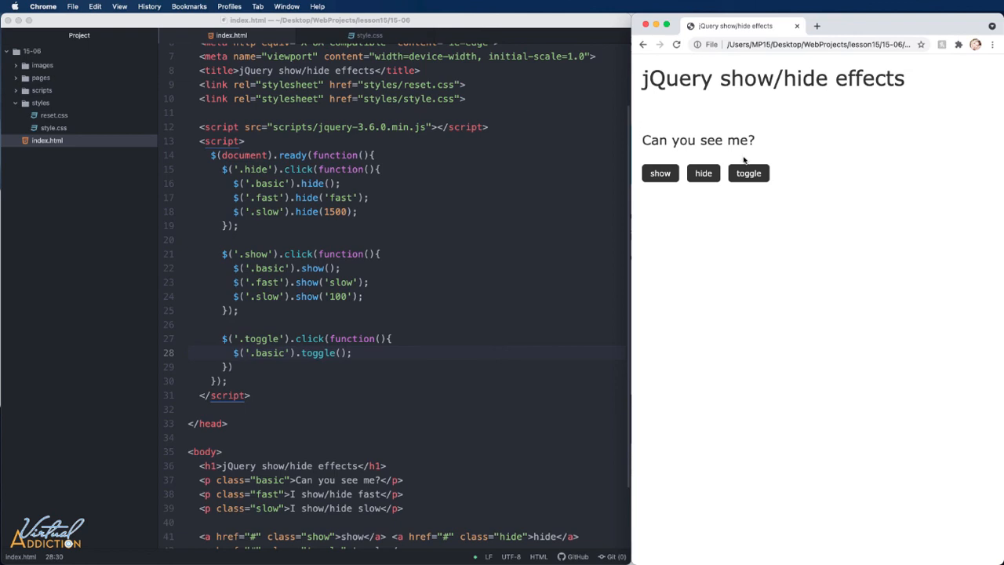
pyautogui.click(703, 173)
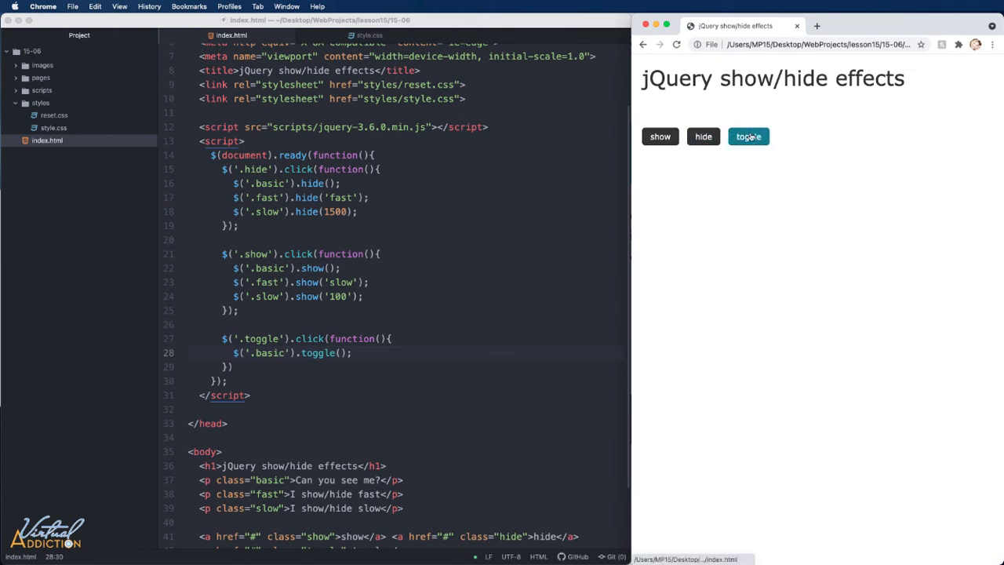
pyautogui.click(748, 136)
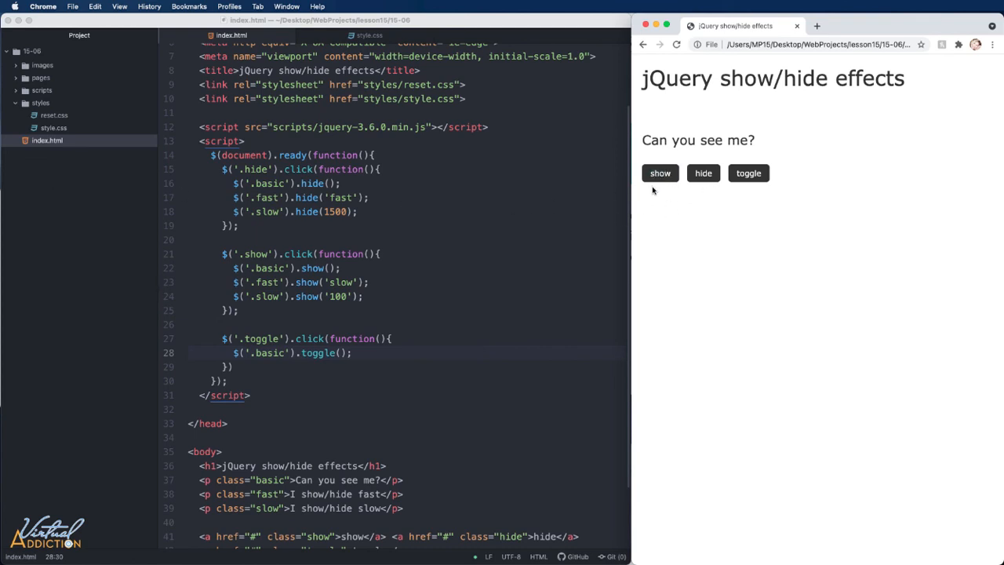
pyautogui.moveTo(721, 209)
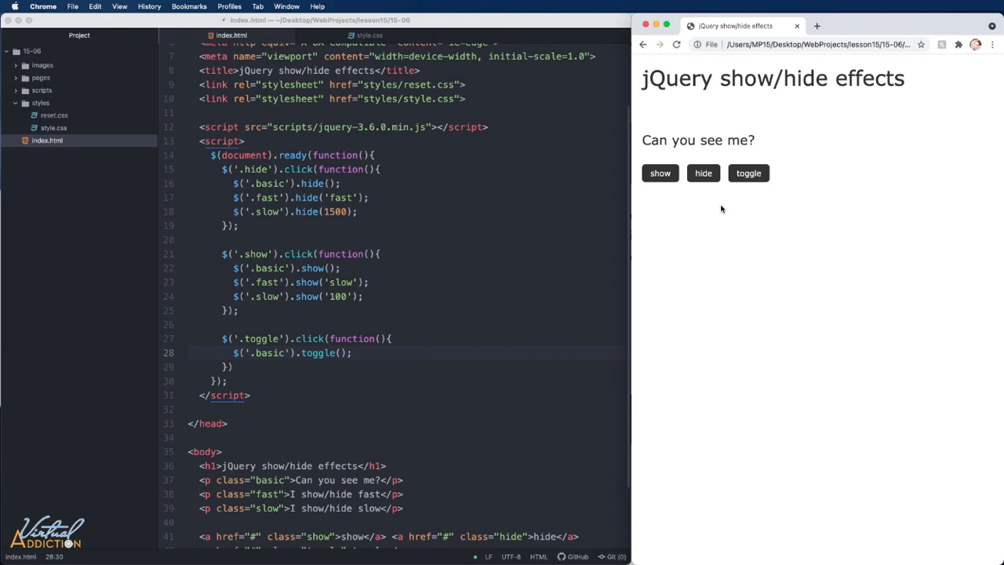